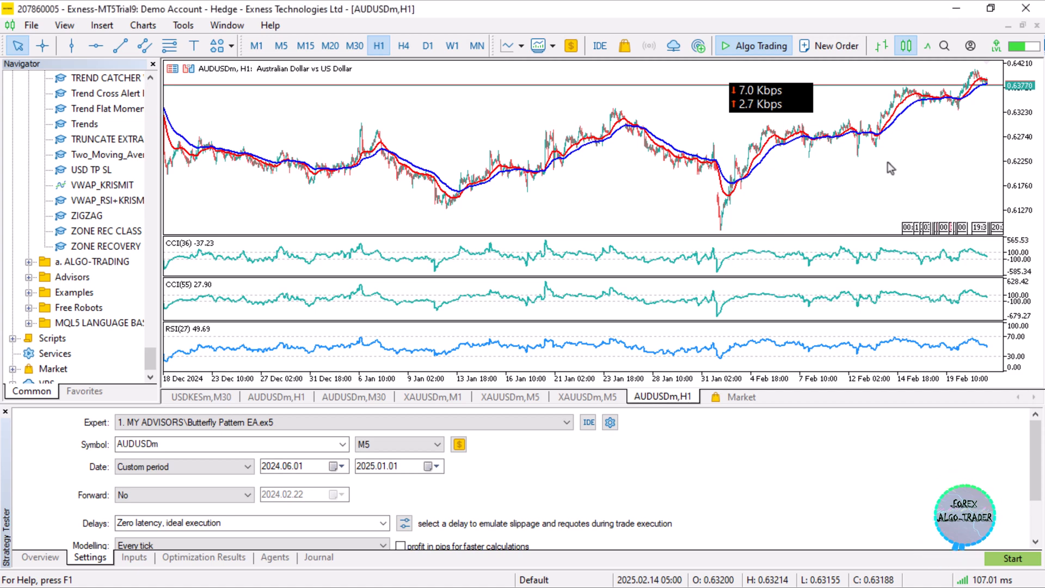
Step: Launch Remote Desktop Connection from the Start menu
left_click(12, 575)
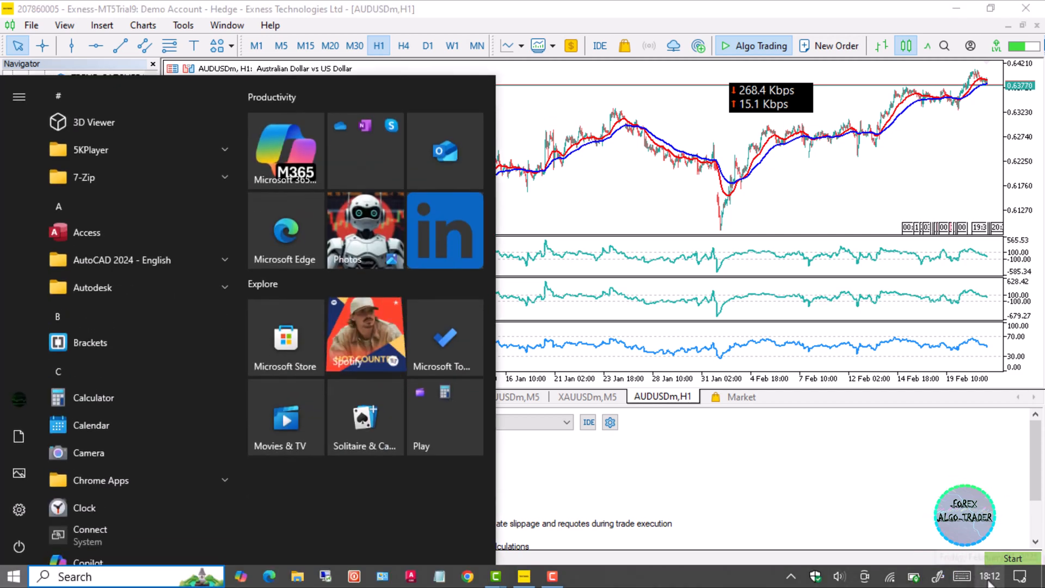
left_click(989, 575)
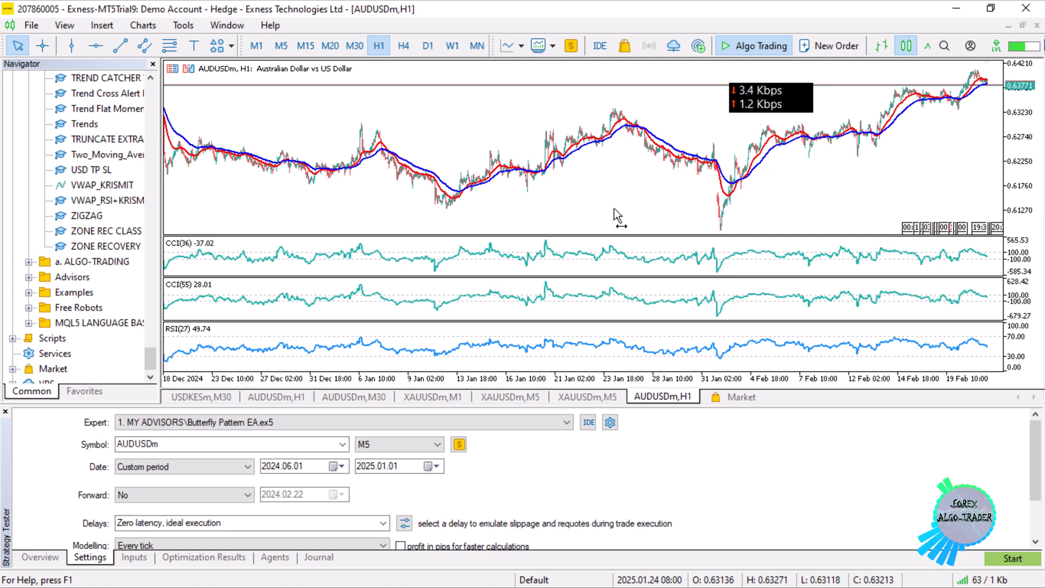
mouse_move(613, 282)
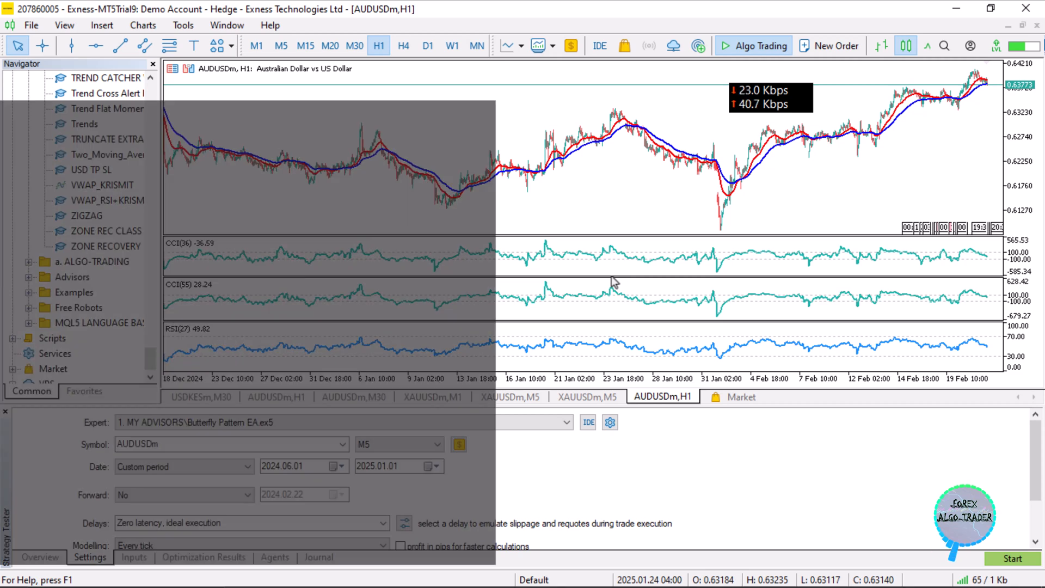
left_click(13, 575)
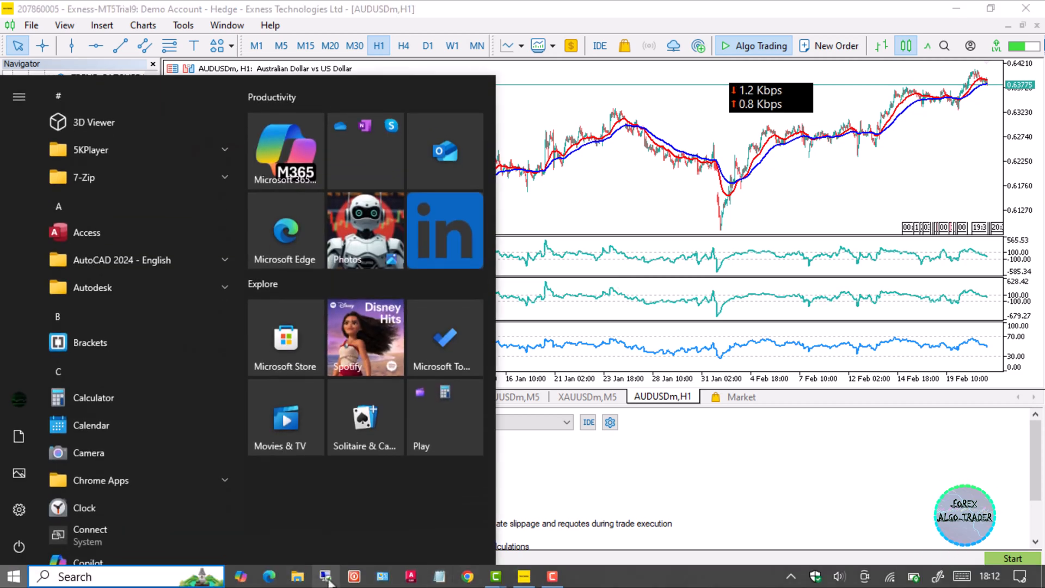
left_click(325, 576)
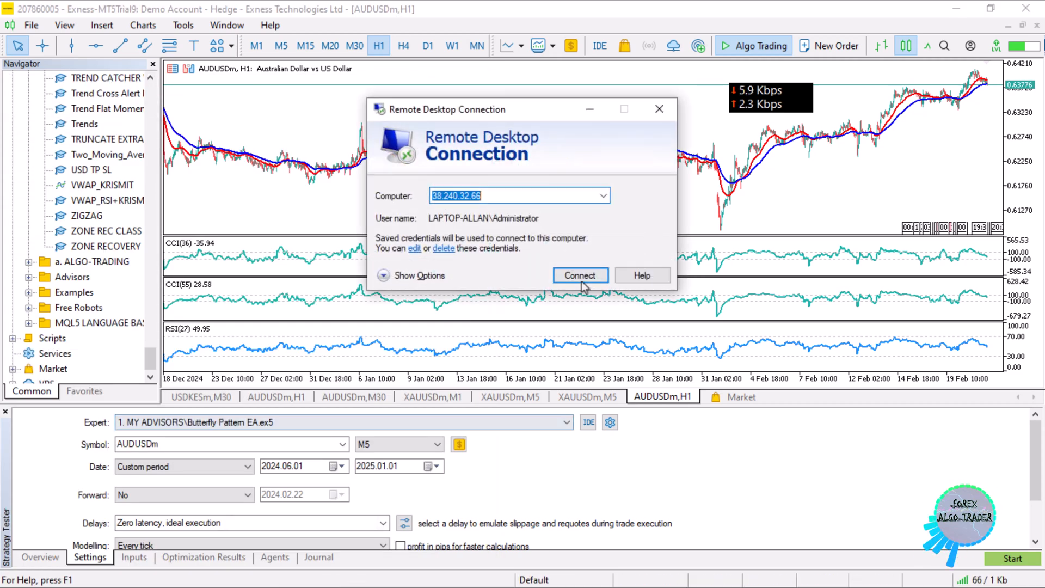
Step: Connect to the saved VPS, accepting the untrusted certificate warning
left_click(579, 275)
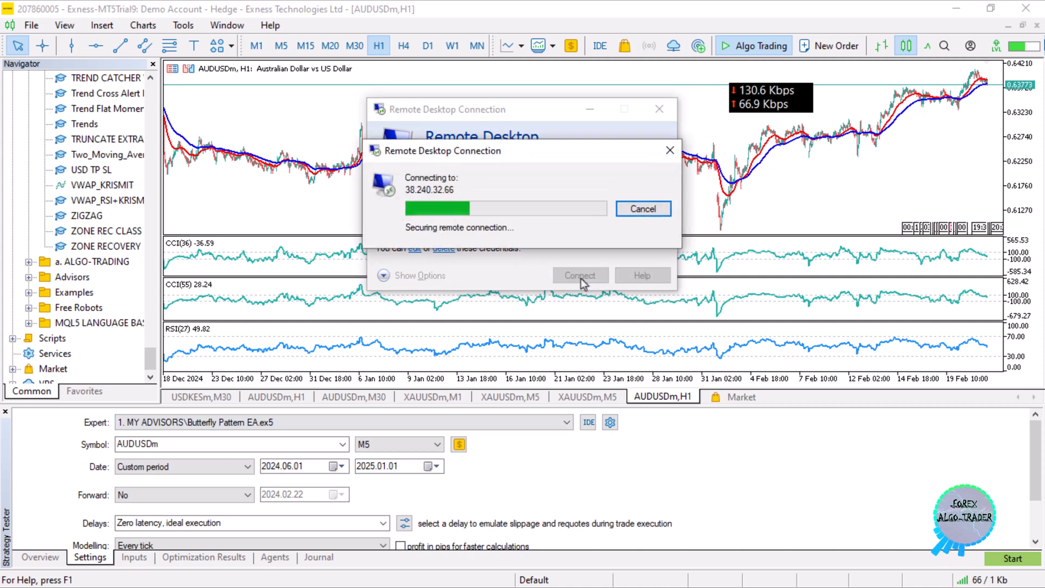
left_click(578, 275)
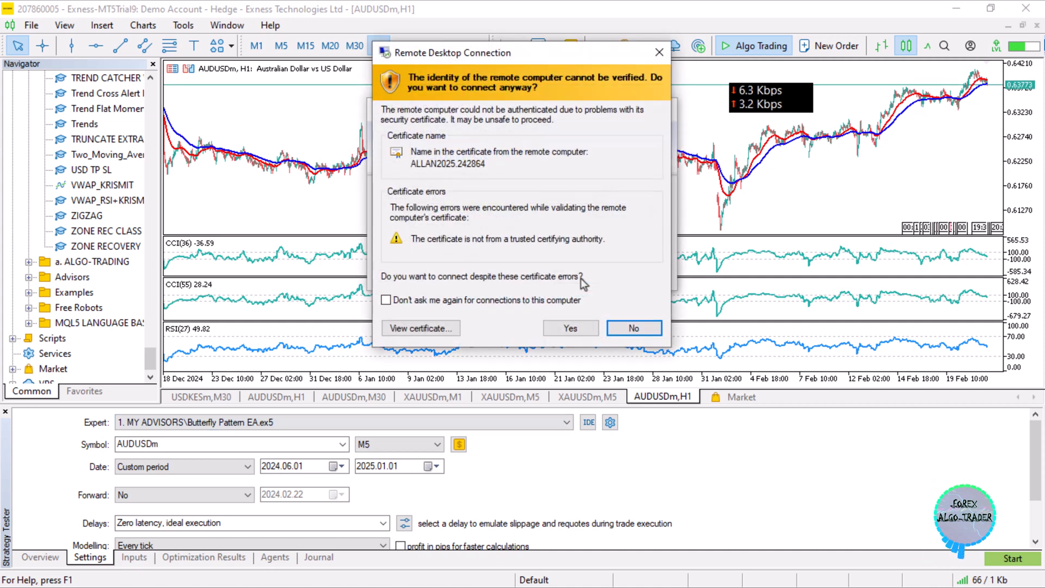
left_click(569, 328)
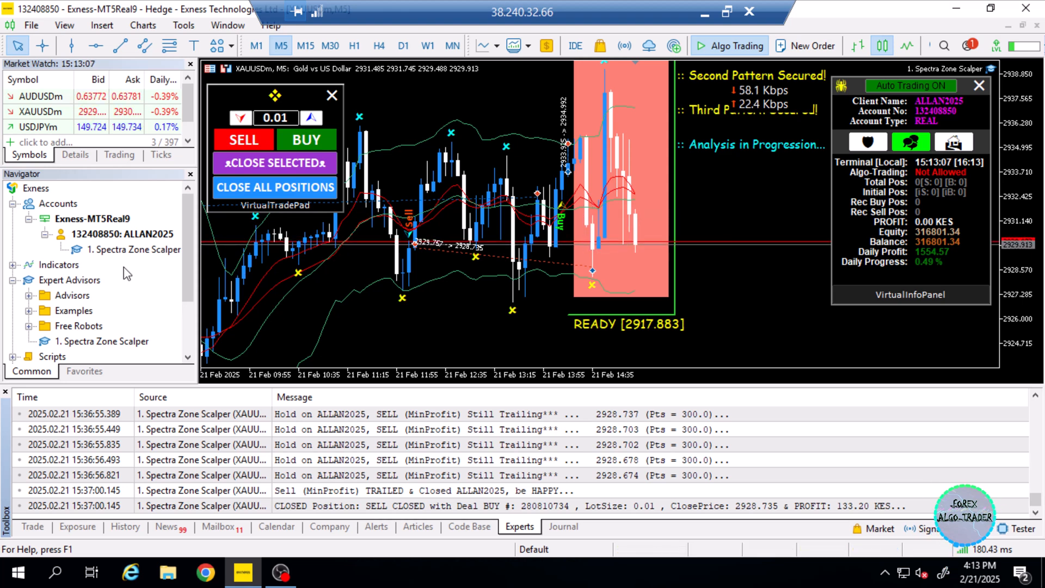
mouse_move(365, 278)
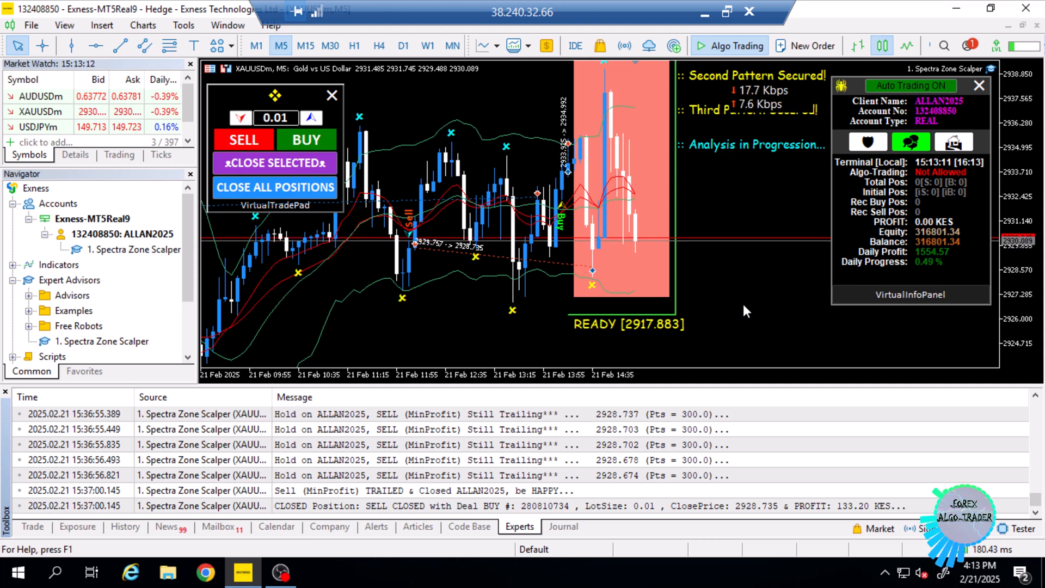
mouse_move(585, 216)
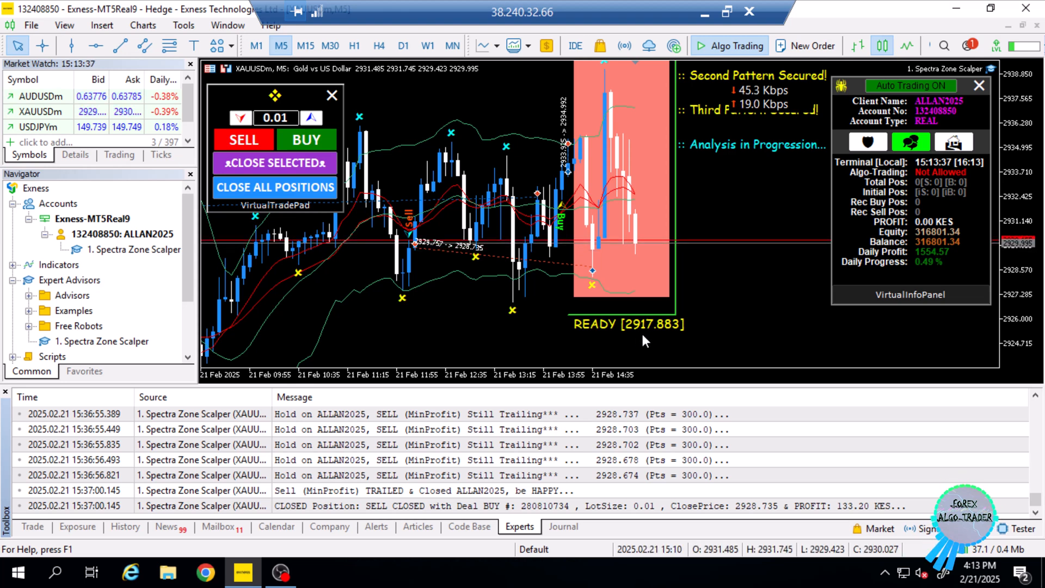
mouse_move(731, 288)
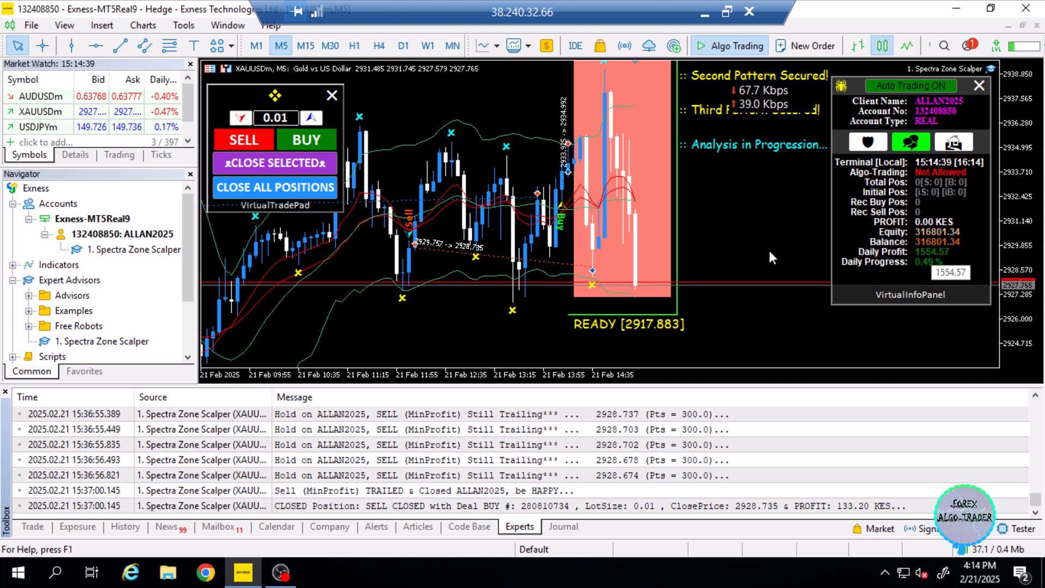
mouse_move(756, 251)
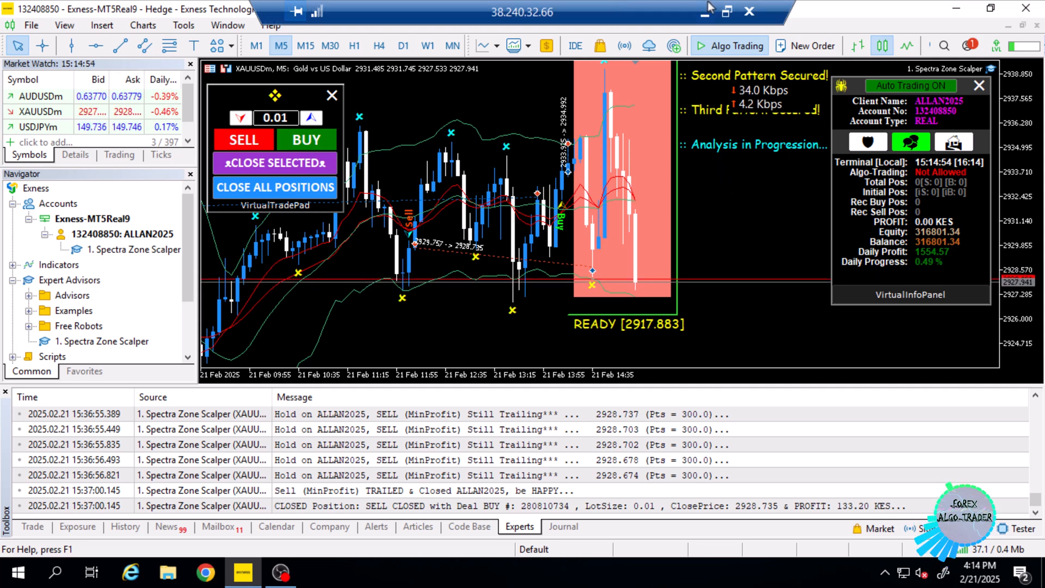
mouse_move(727, 11)
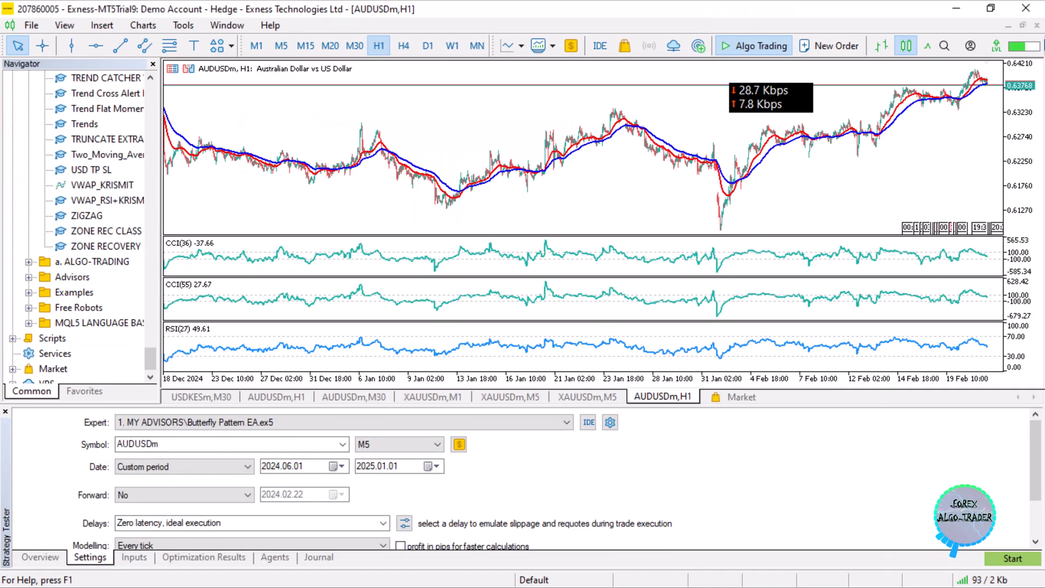
Step: Launch Google Chrome to get a new tab with saved site shortcuts
left_click(12, 576)
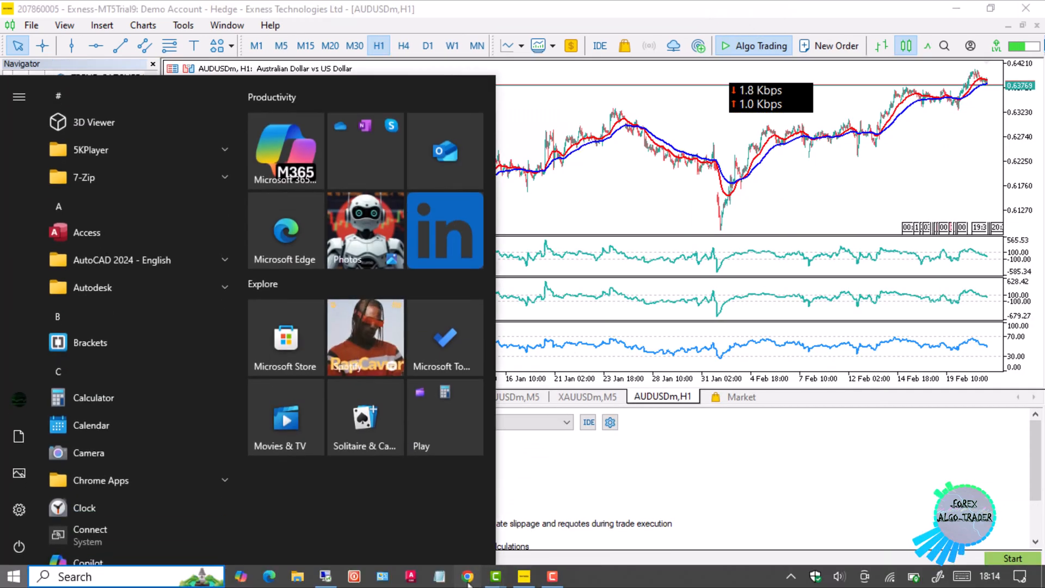
left_click(468, 576)
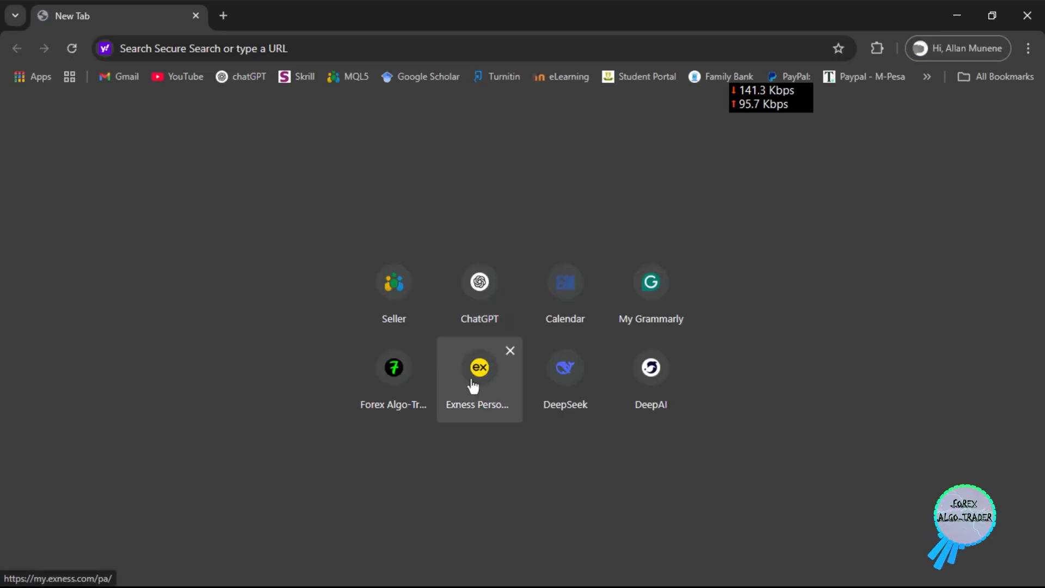
left_click(479, 367)
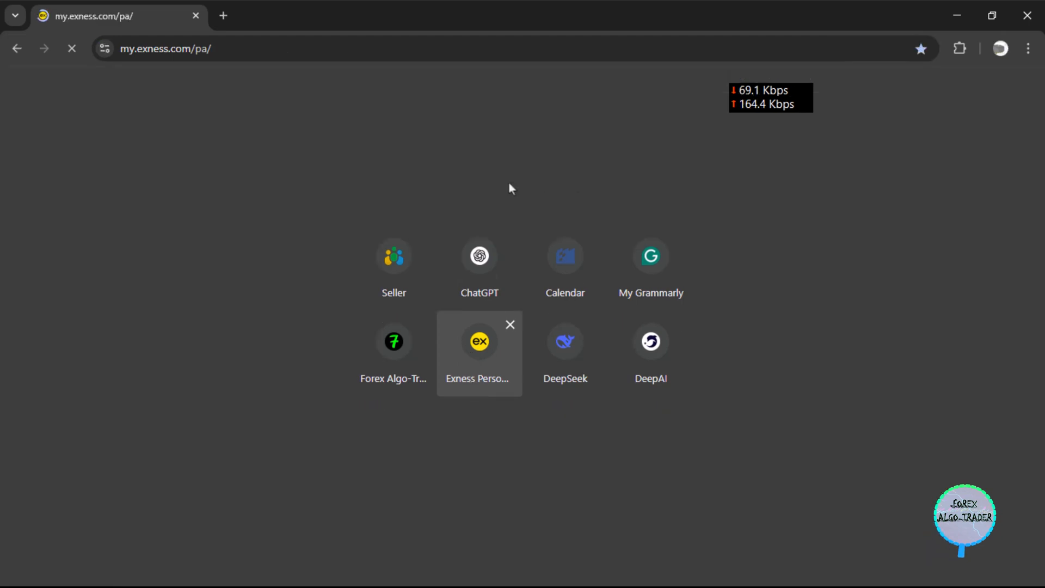
left_click(479, 340)
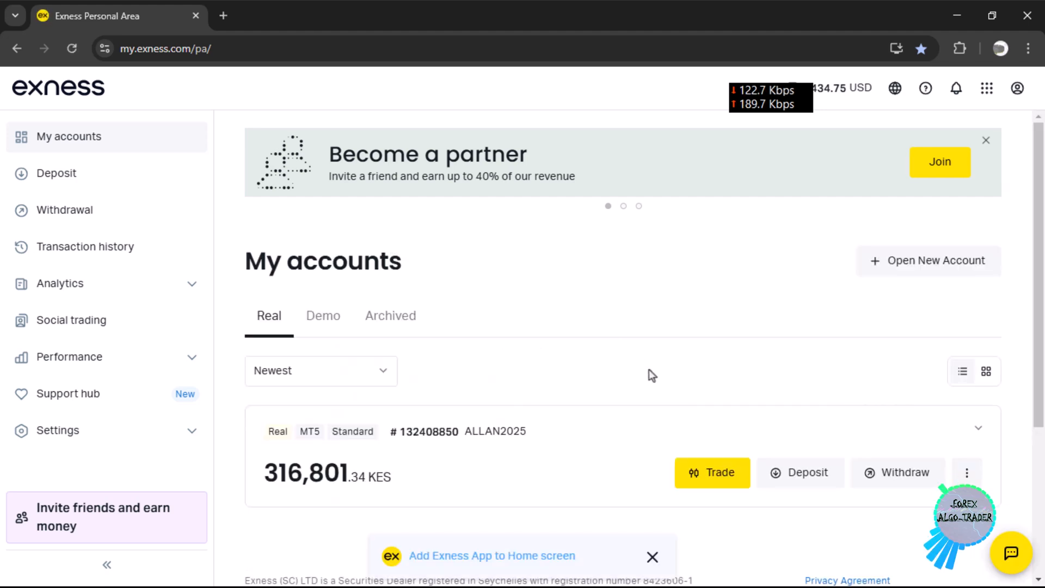
mouse_move(404, 484)
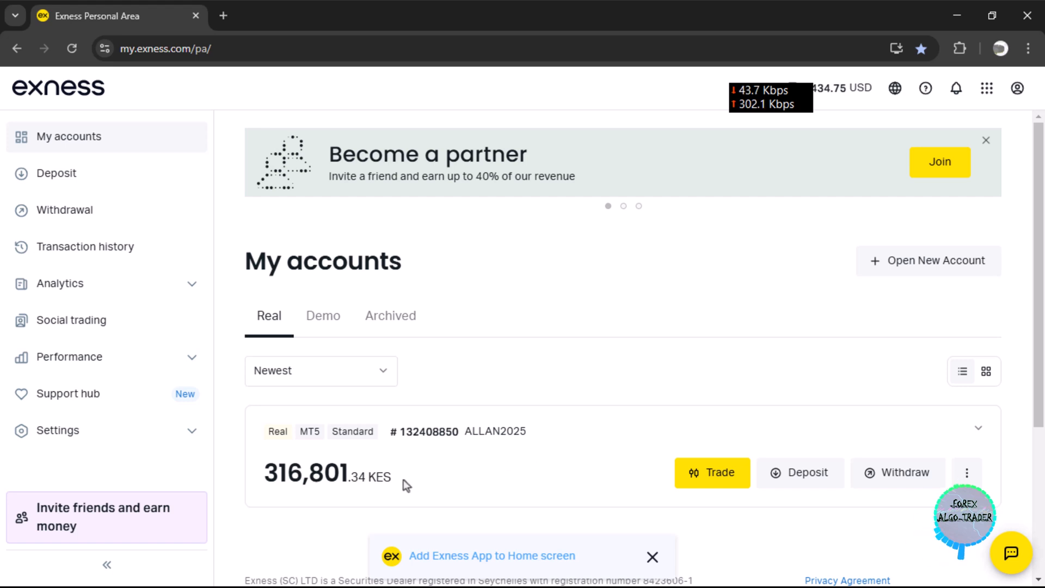
mouse_move(786, 521)
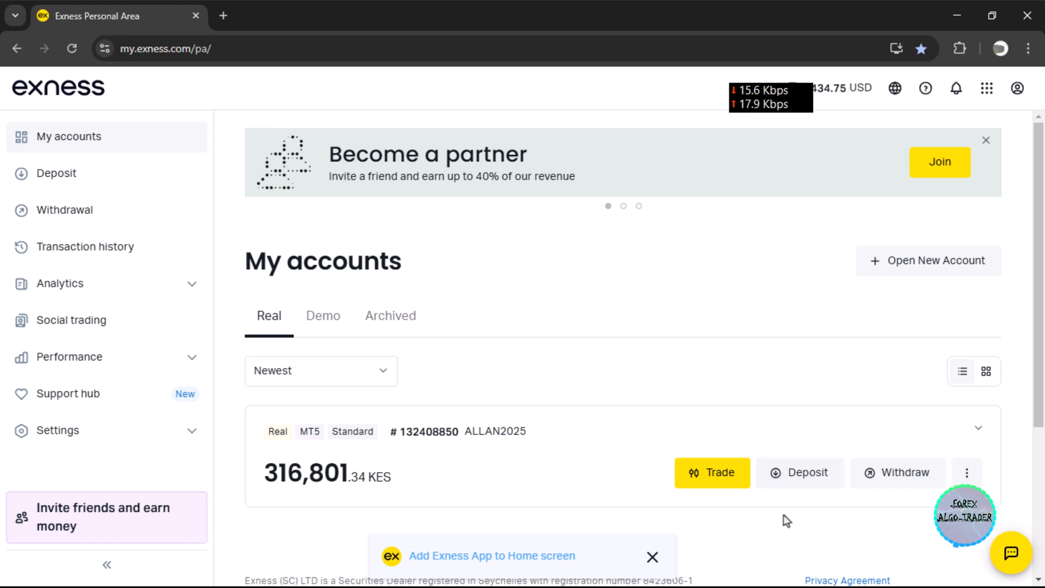
left_click(897, 473)
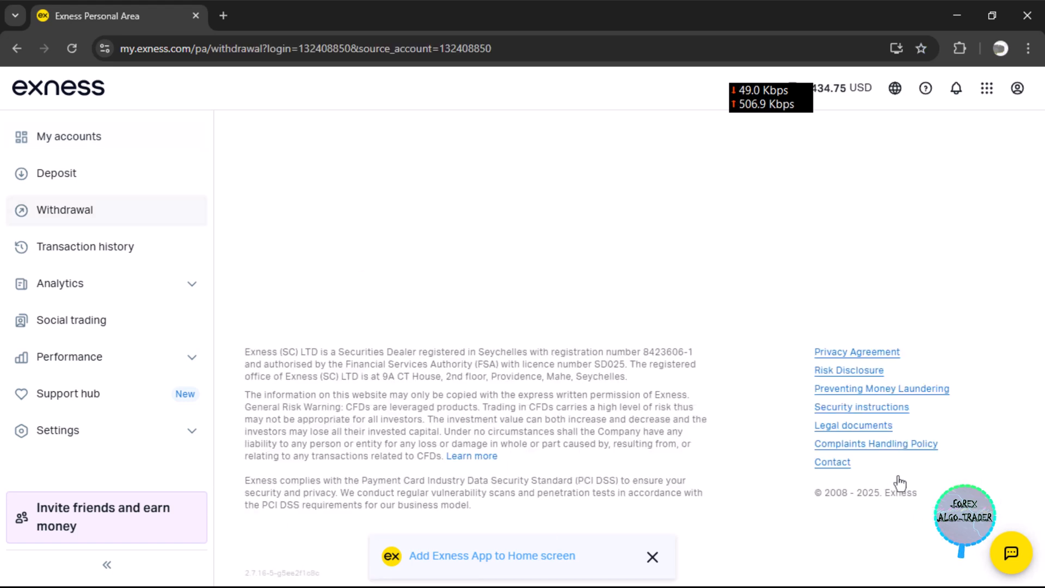
scroll("down", 3)
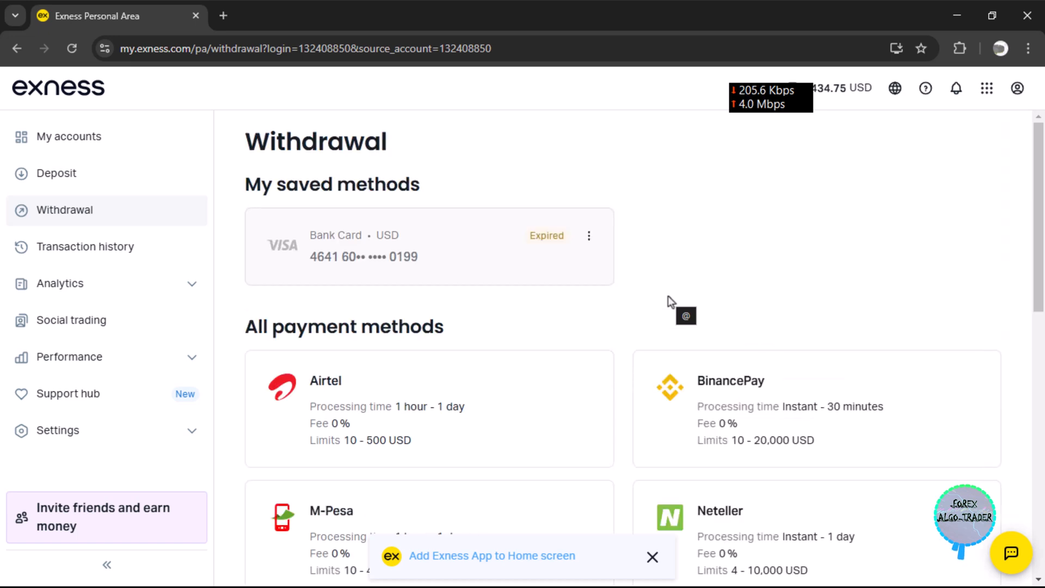
scroll("down", 3)
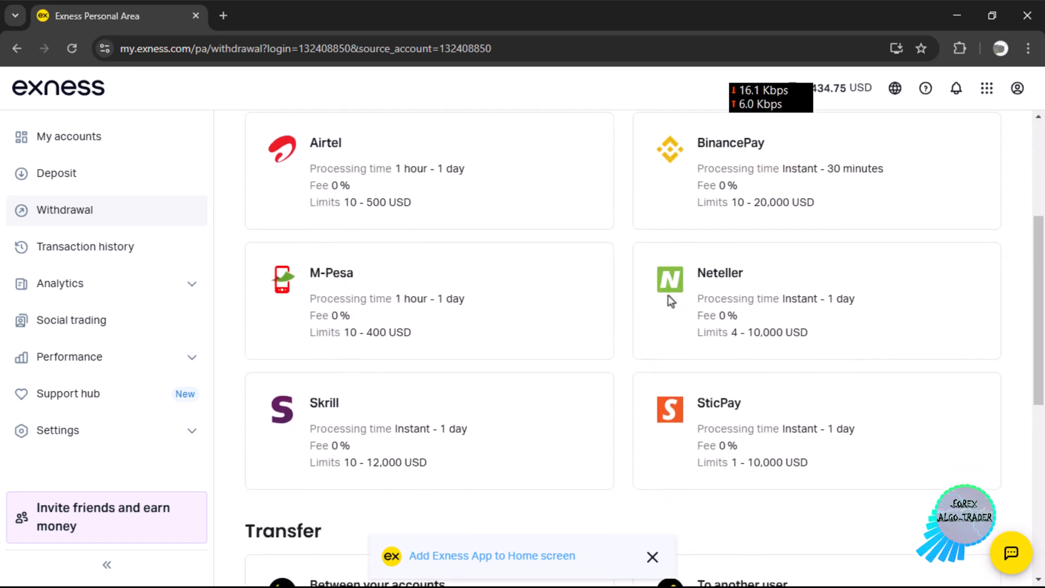
scroll("down", 3)
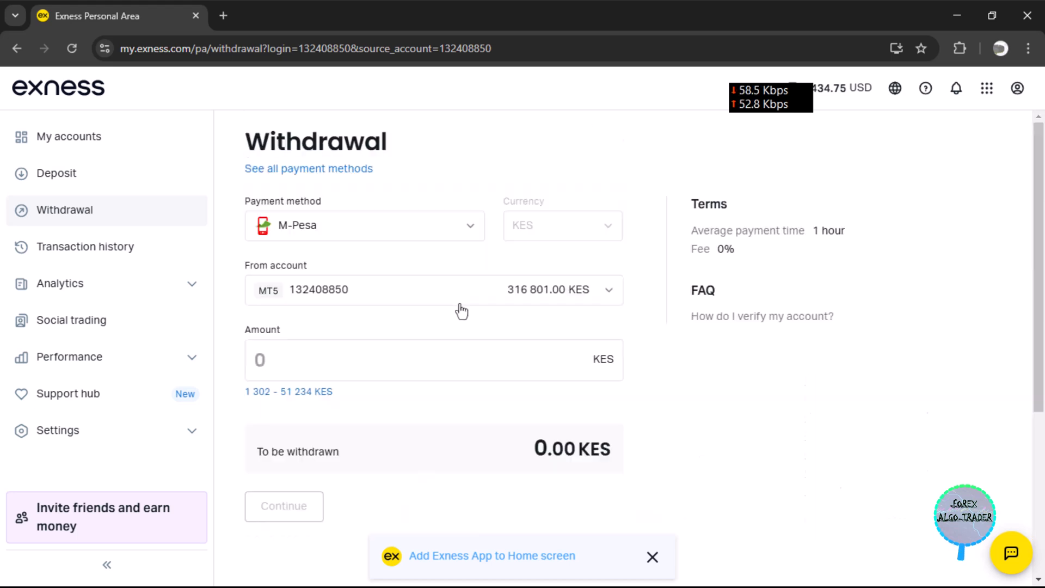
Step: Enter 16,801 KES as the withdrawal amount and continue to the review summary
left_click(433, 359)
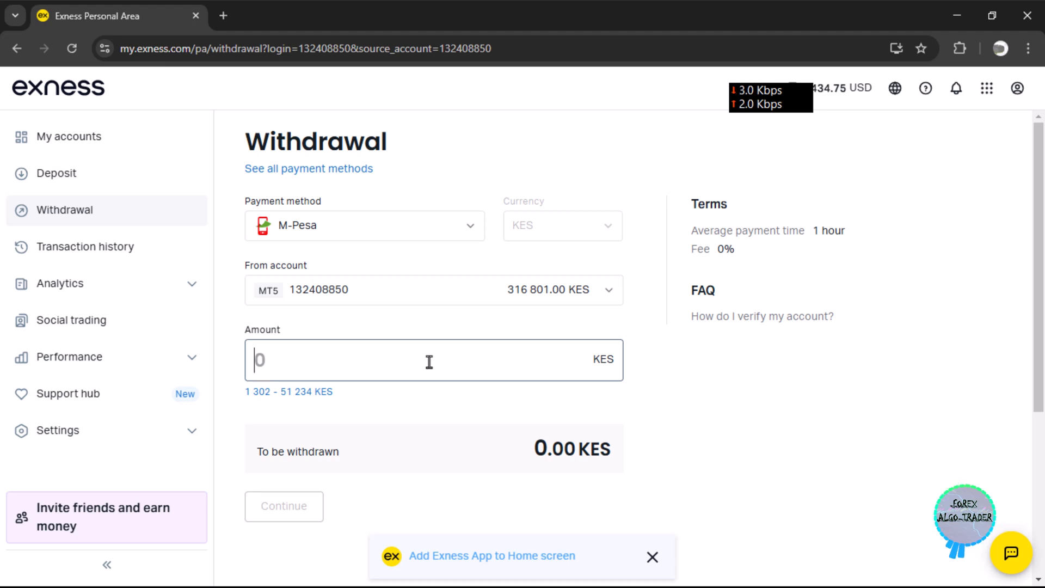
mouse_move(514, 331)
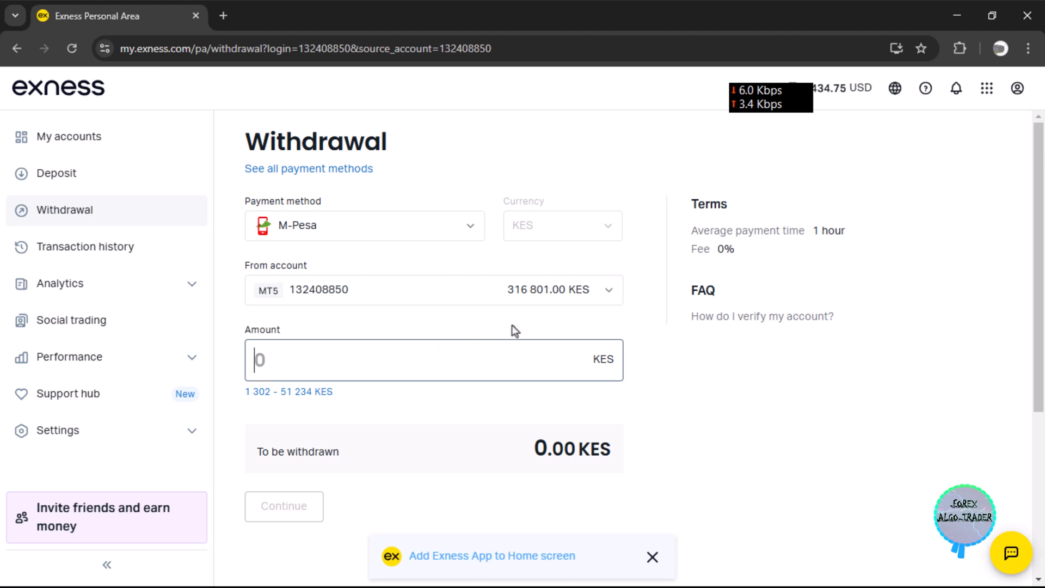
mouse_move(519, 295)
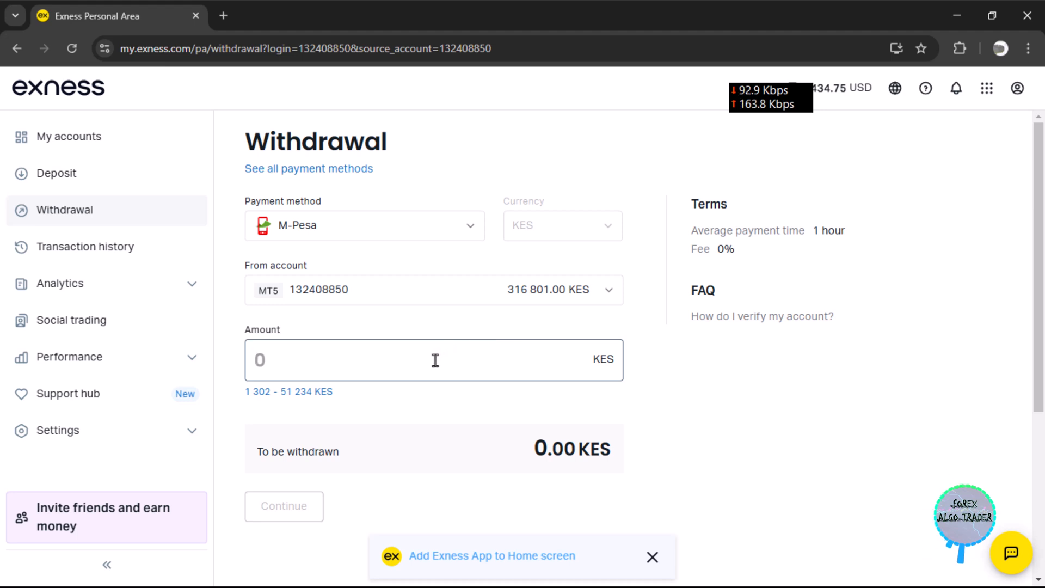
type("16801")
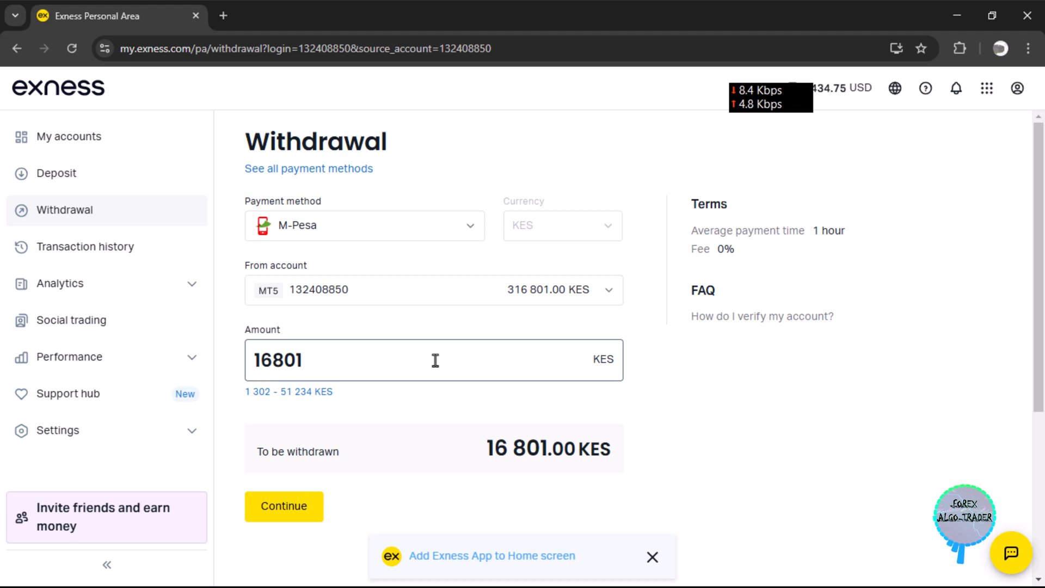
mouse_move(380, 414)
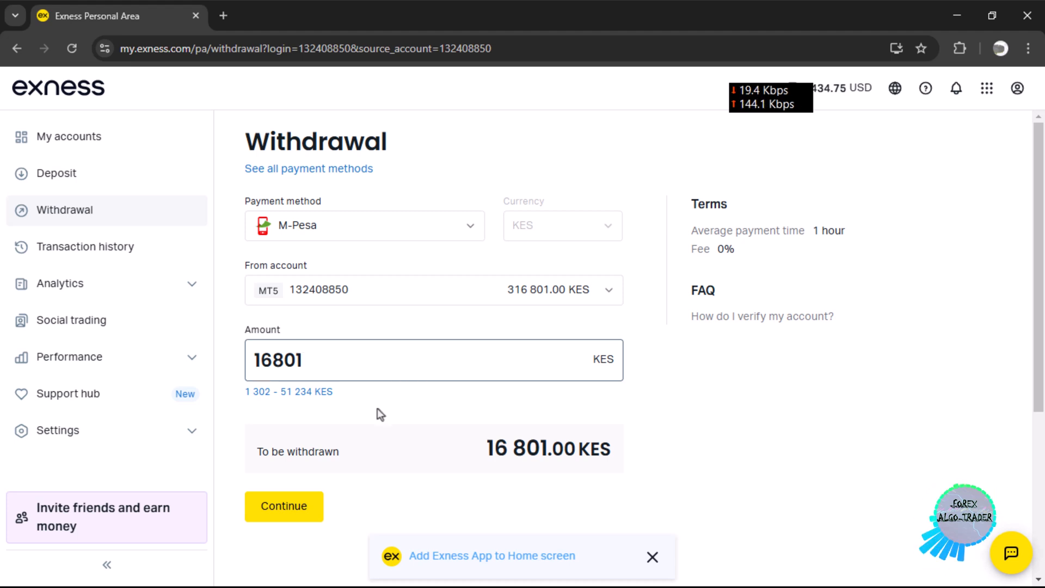
left_click(283, 505)
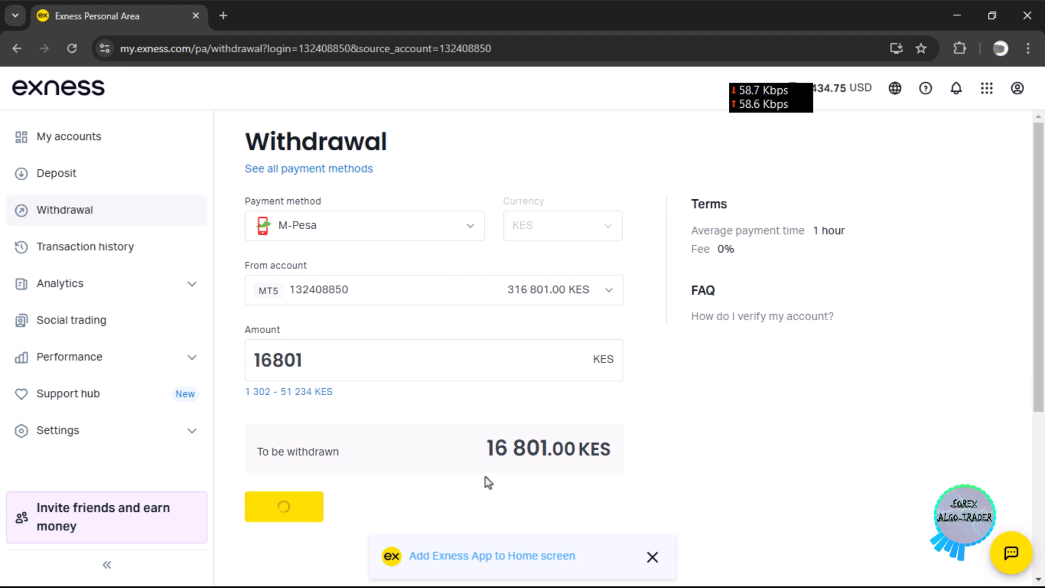
left_click(284, 506)
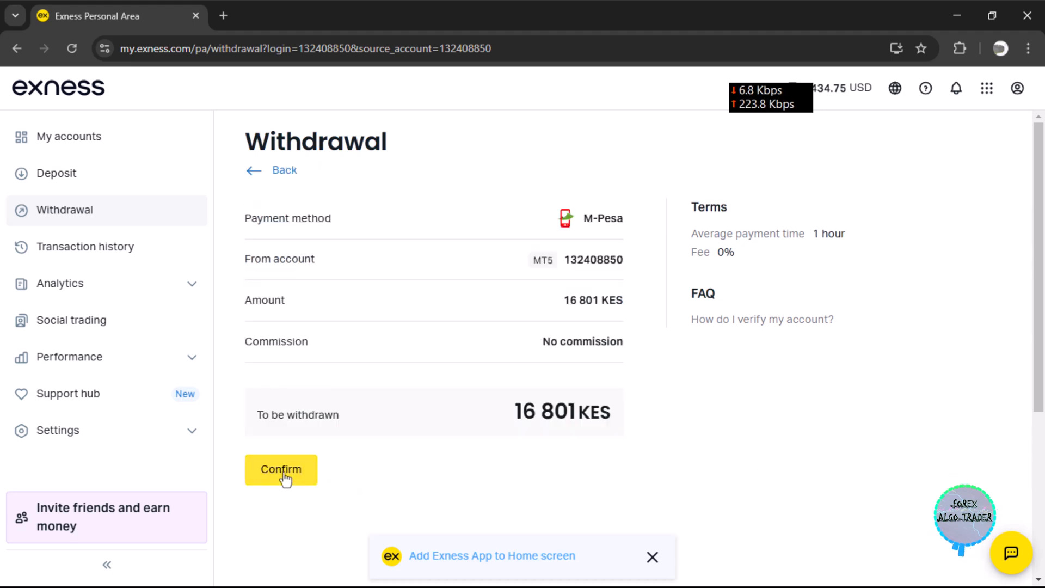
Step: Confirm the review and the M-Pesa gateway payout, then go back to the merchant
left_click(280, 470)
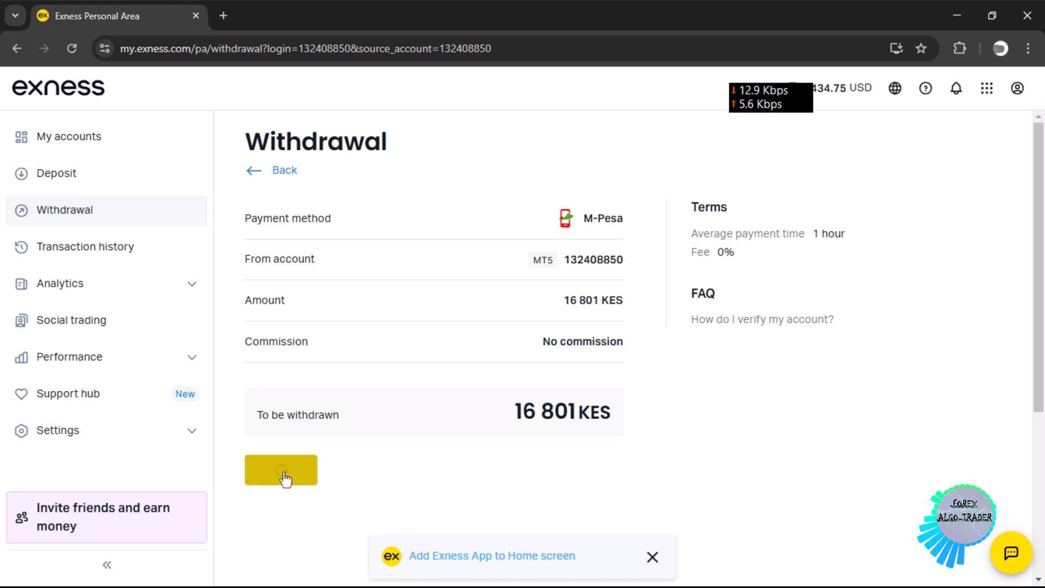
left_click(281, 469)
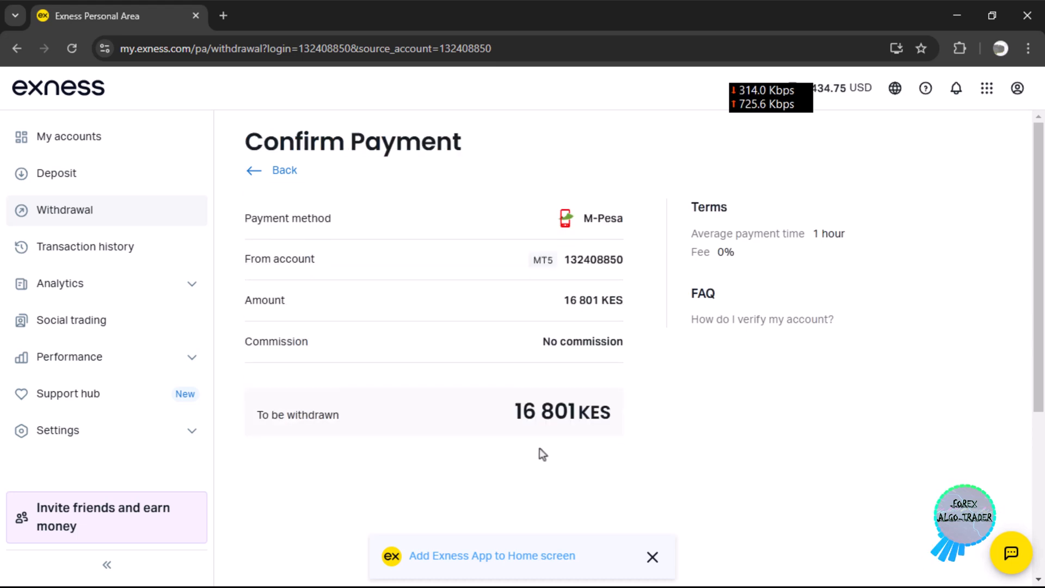
scroll("down", 3)
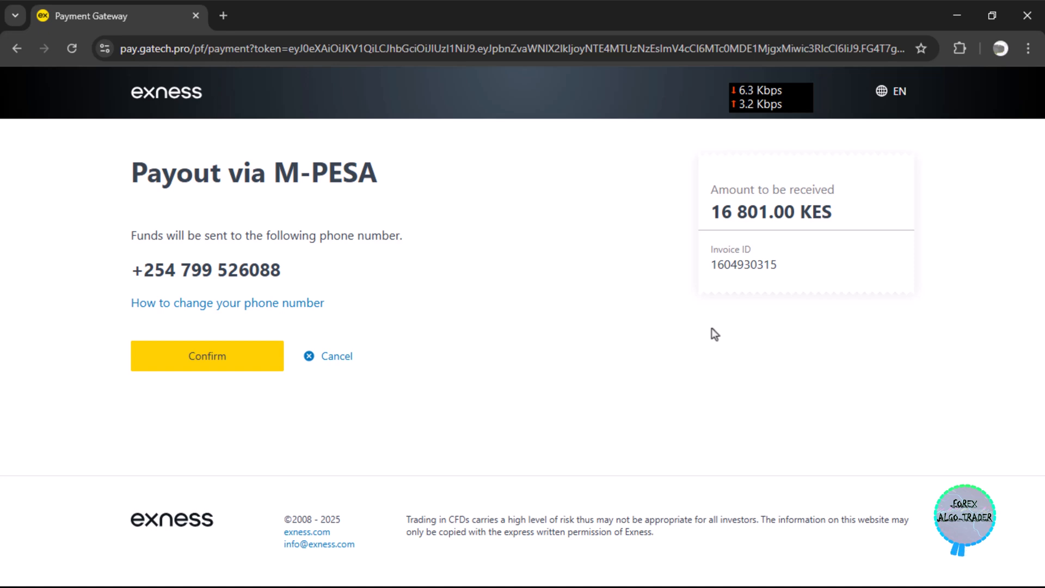
mouse_move(470, 325)
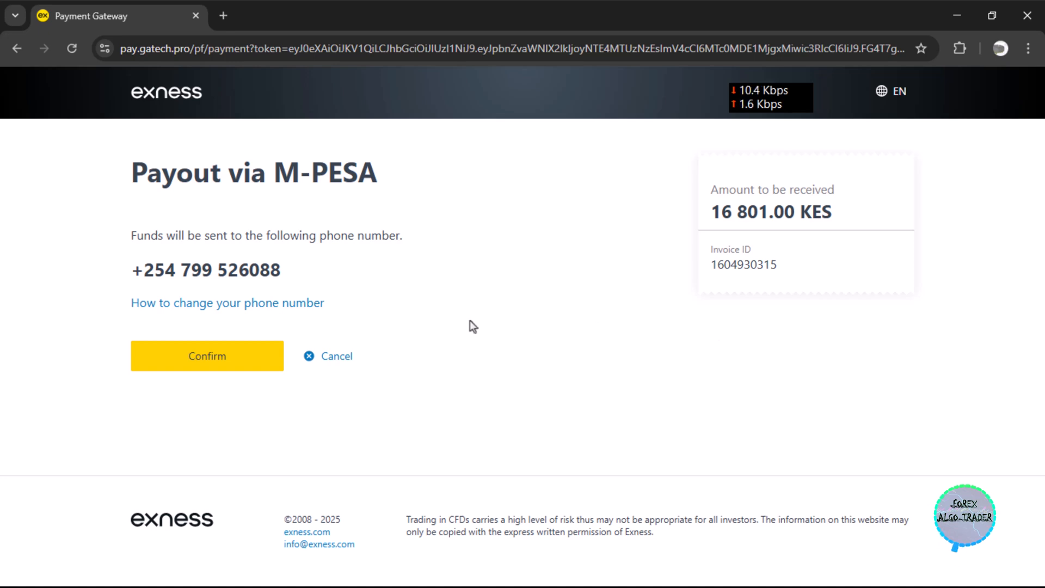
mouse_move(436, 288)
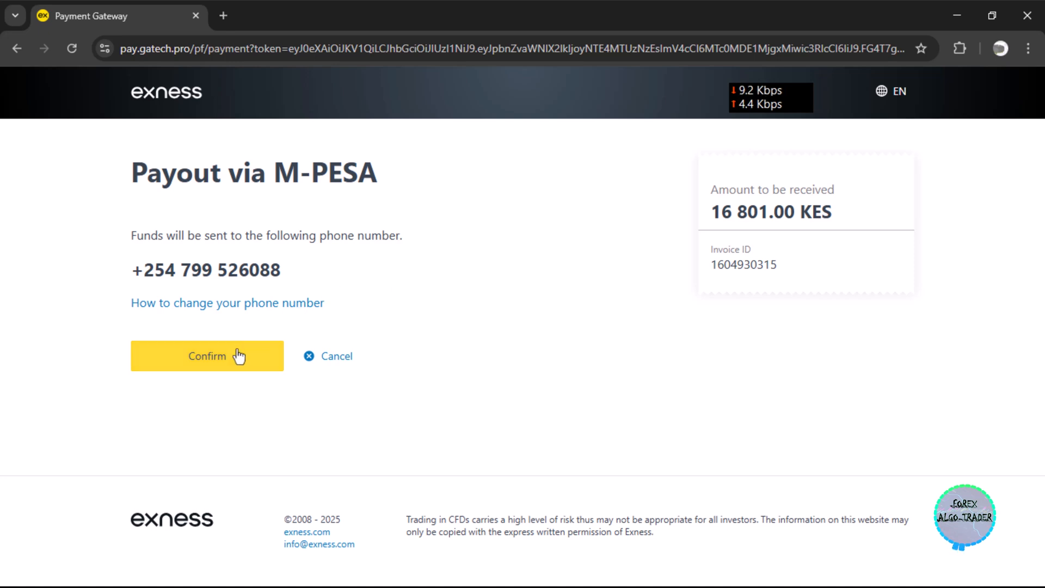
left_click(207, 355)
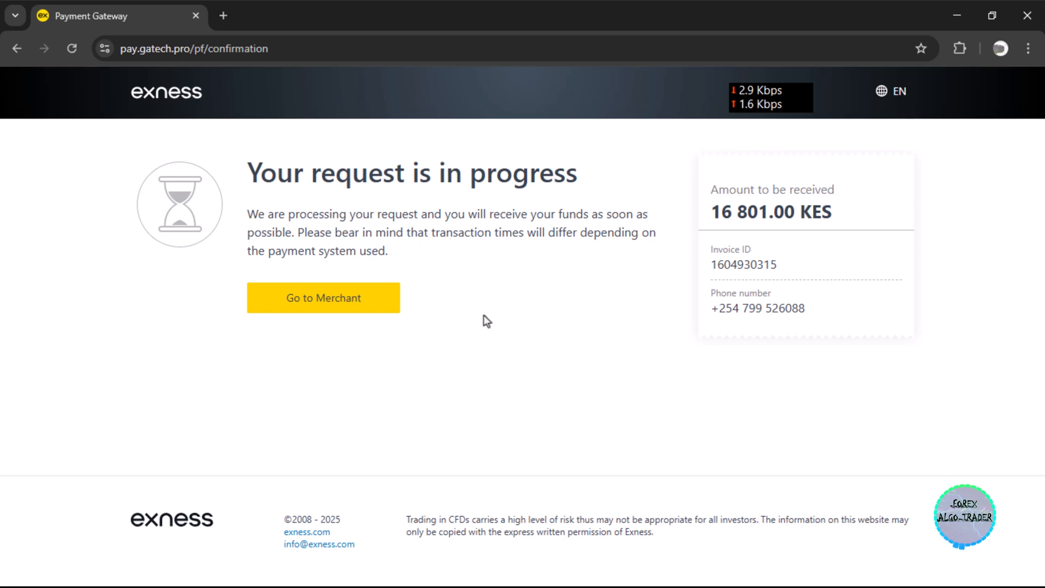
mouse_move(346, 306)
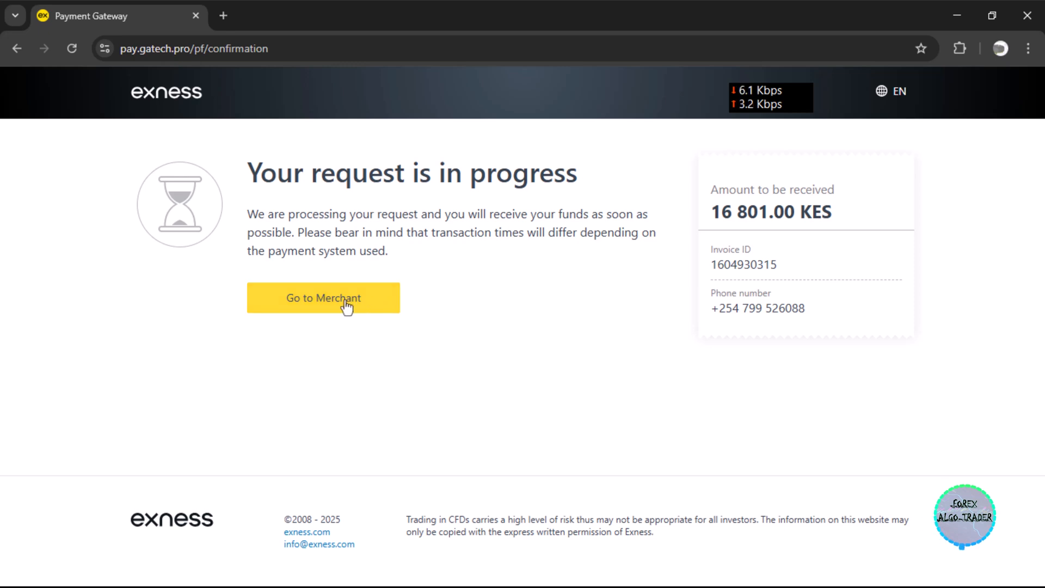
left_click(323, 297)
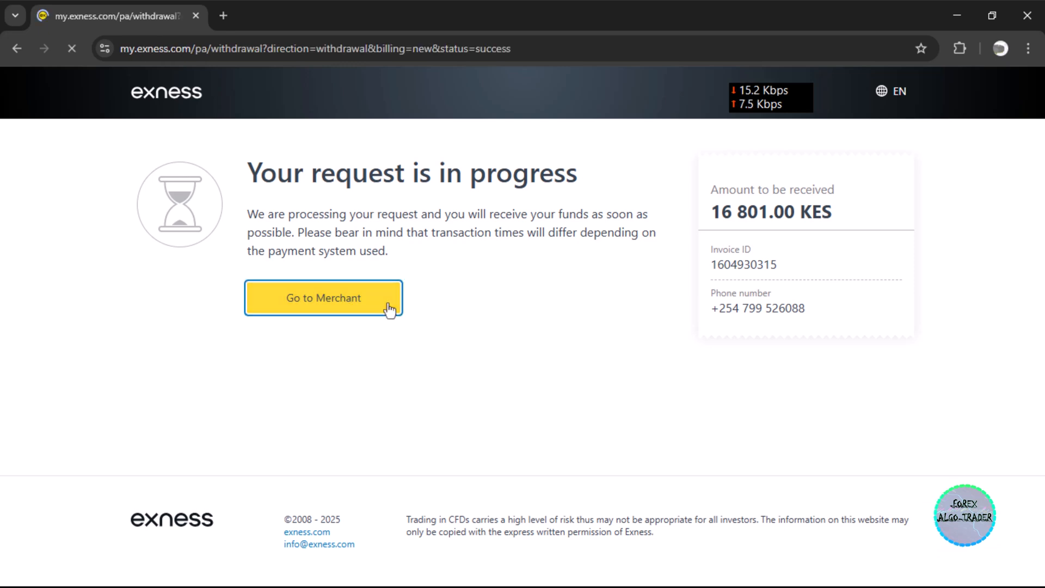
Step: Return to the Exness withdrawal page after the payout and scroll through it
left_click(323, 297)
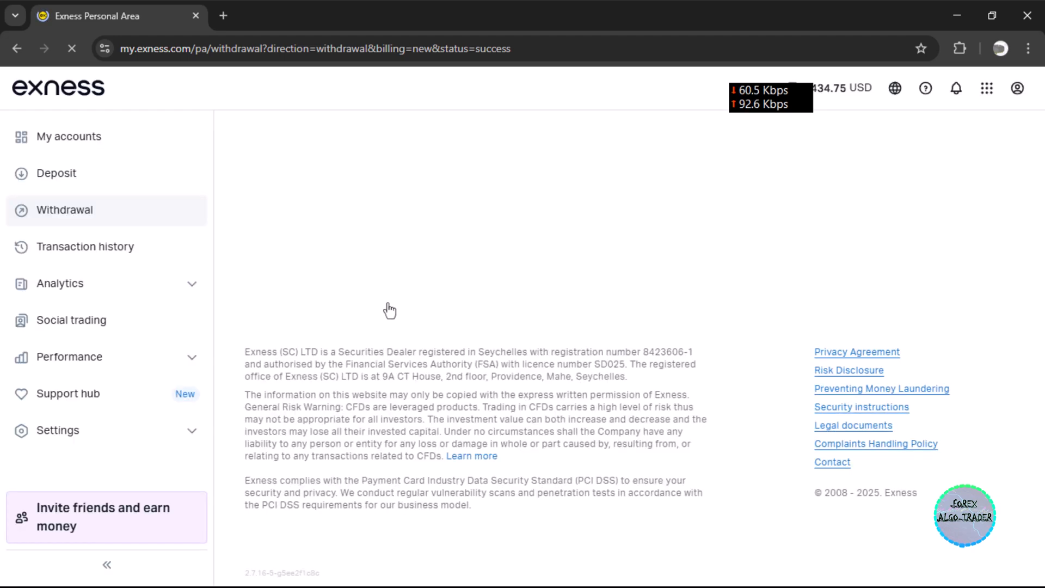
scroll("down", 3)
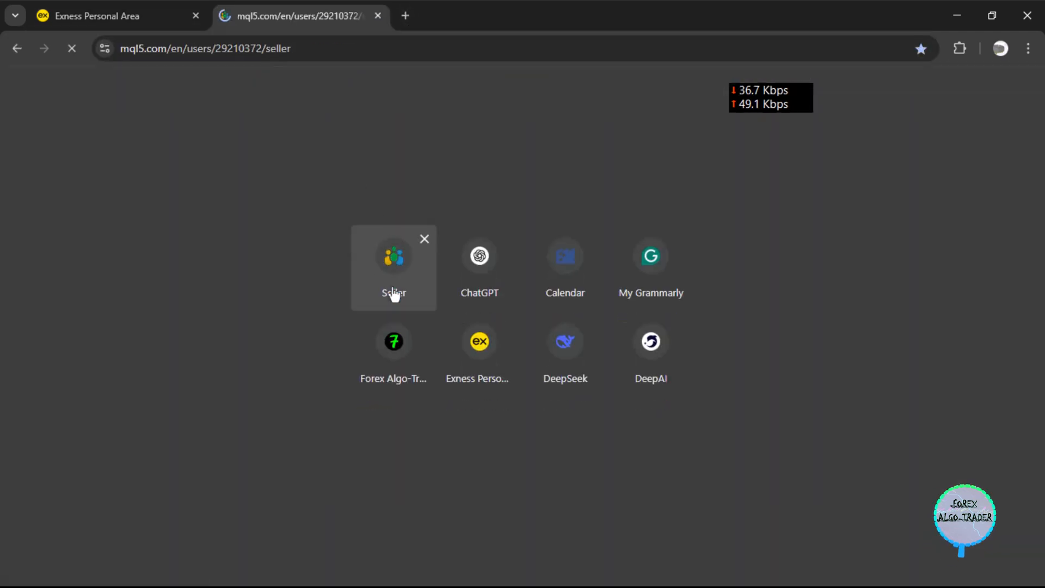
Step: Open the Spectra Zone Scalper product page, read its overview, then open its live signal
left_click(393, 266)
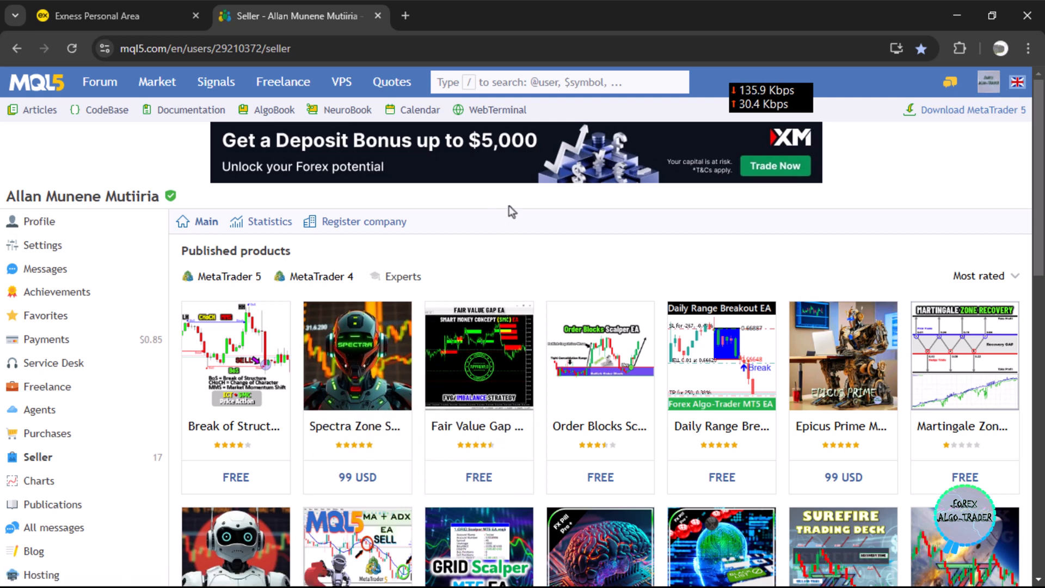
left_click(356, 355)
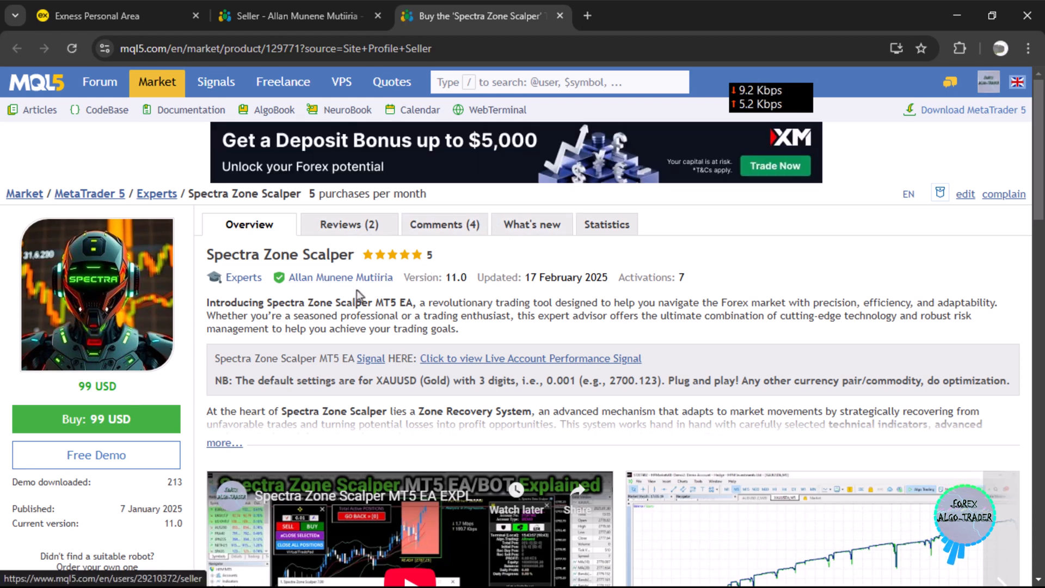
scroll("down", 3)
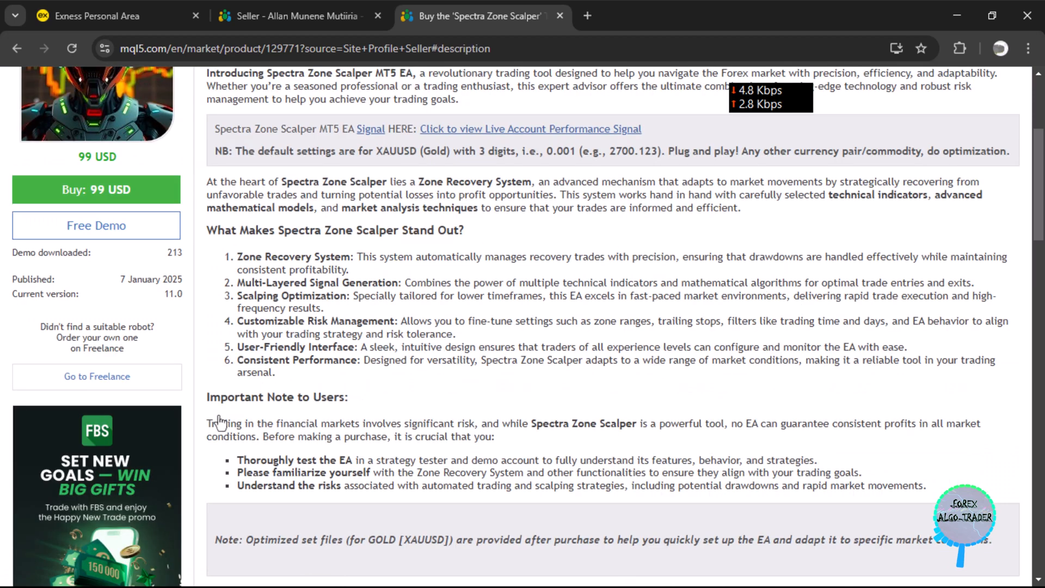
scroll("up", 3)
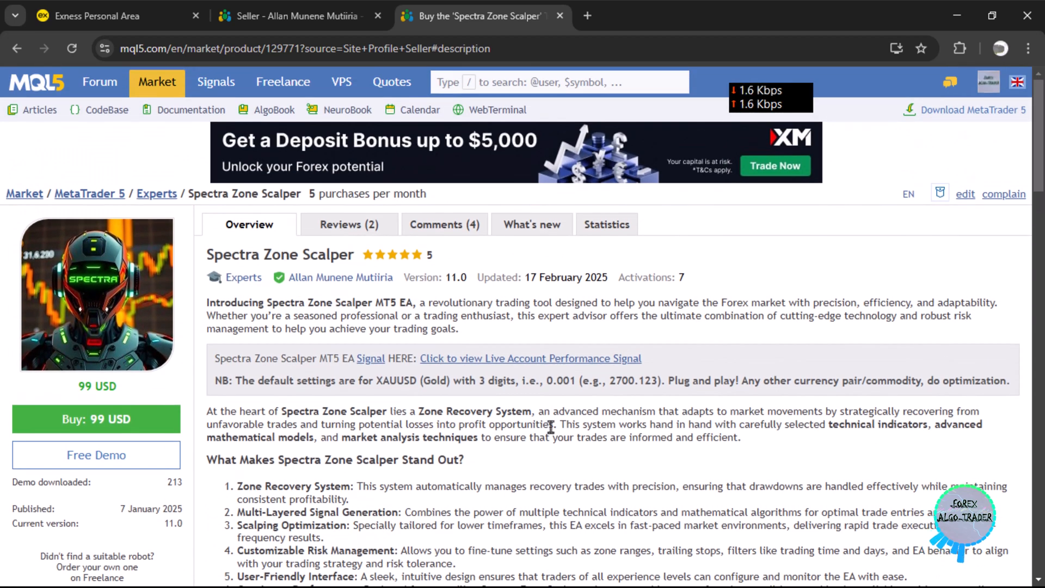
mouse_move(366, 368)
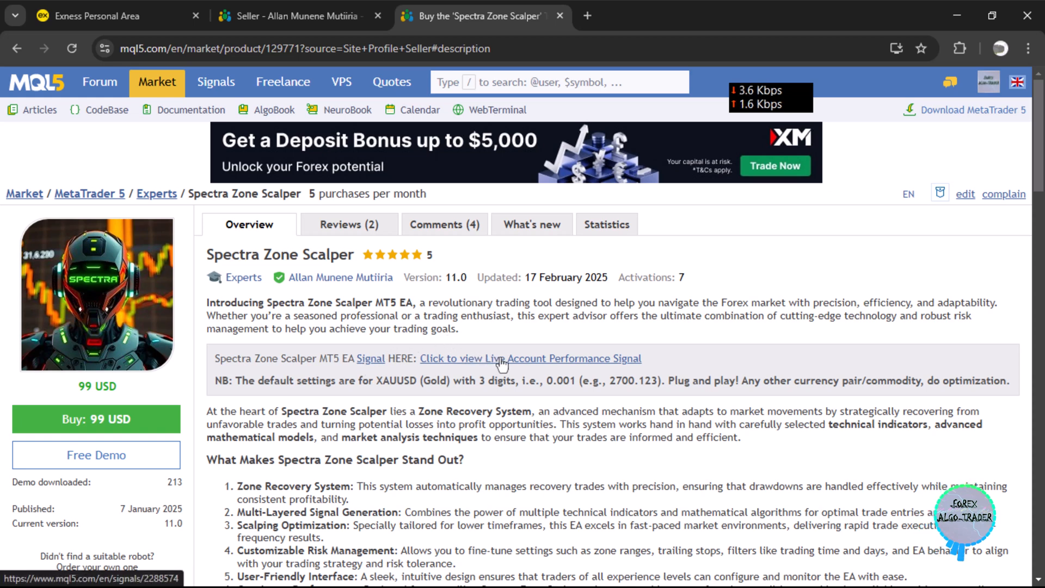
left_click(530, 358)
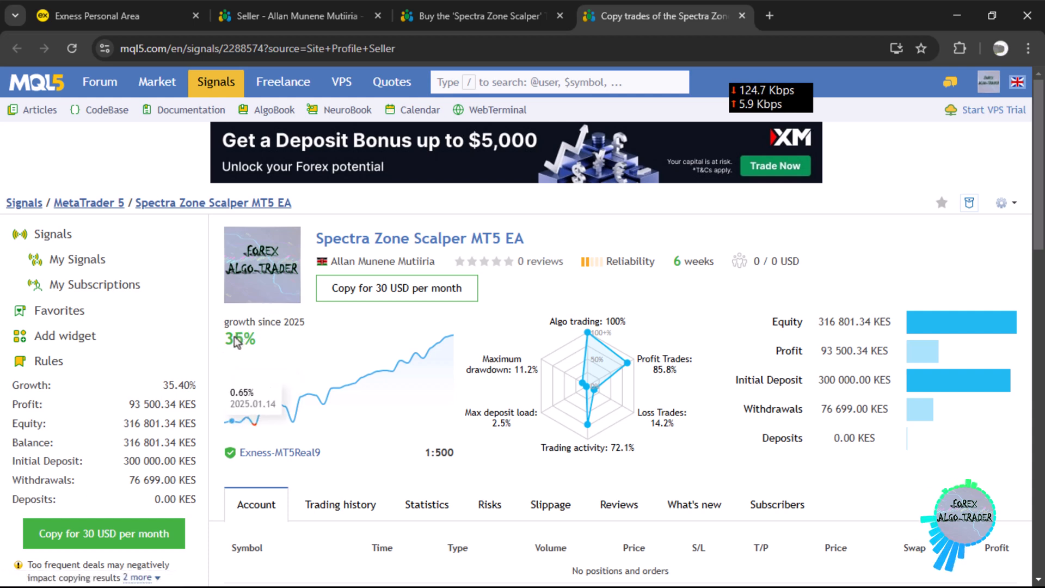
mouse_move(665, 285)
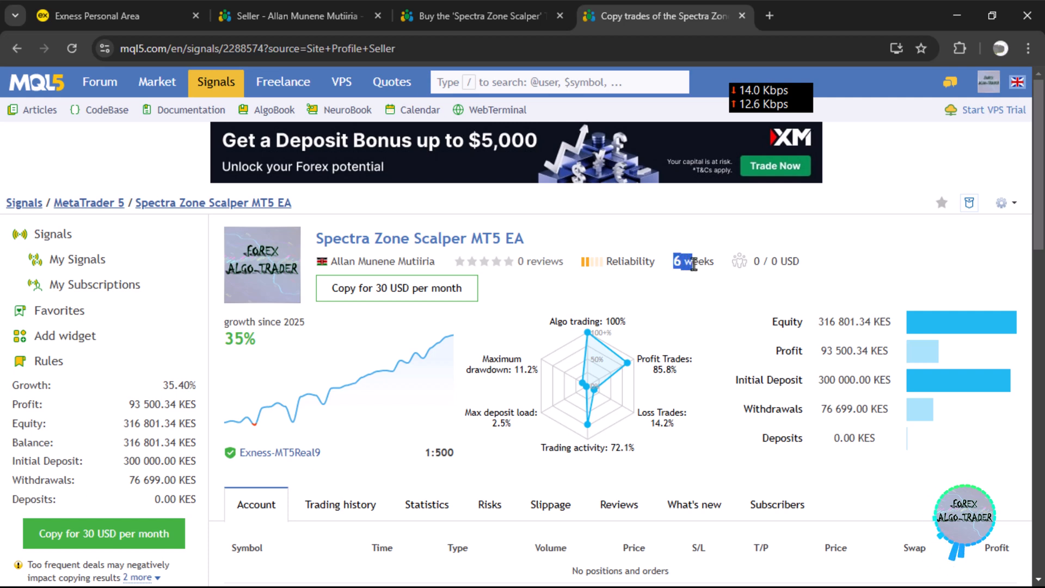
mouse_move(356, 321)
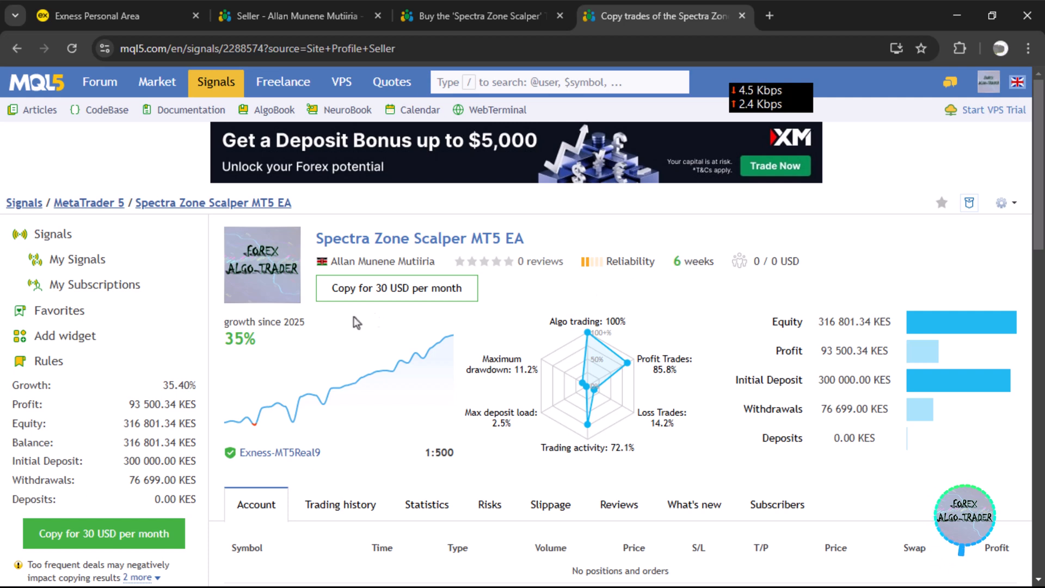
mouse_move(301, 396)
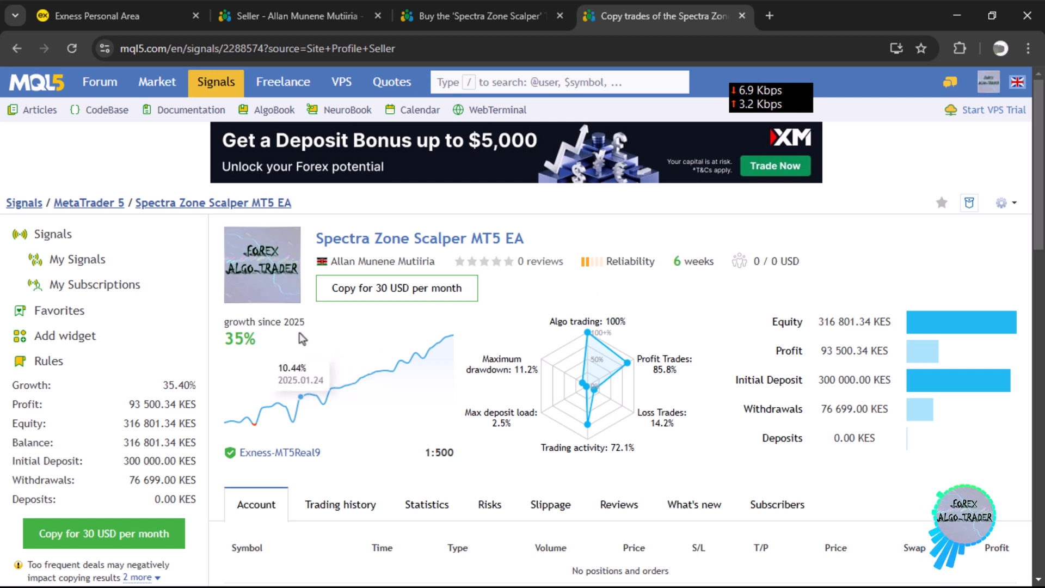
mouse_move(640, 331)
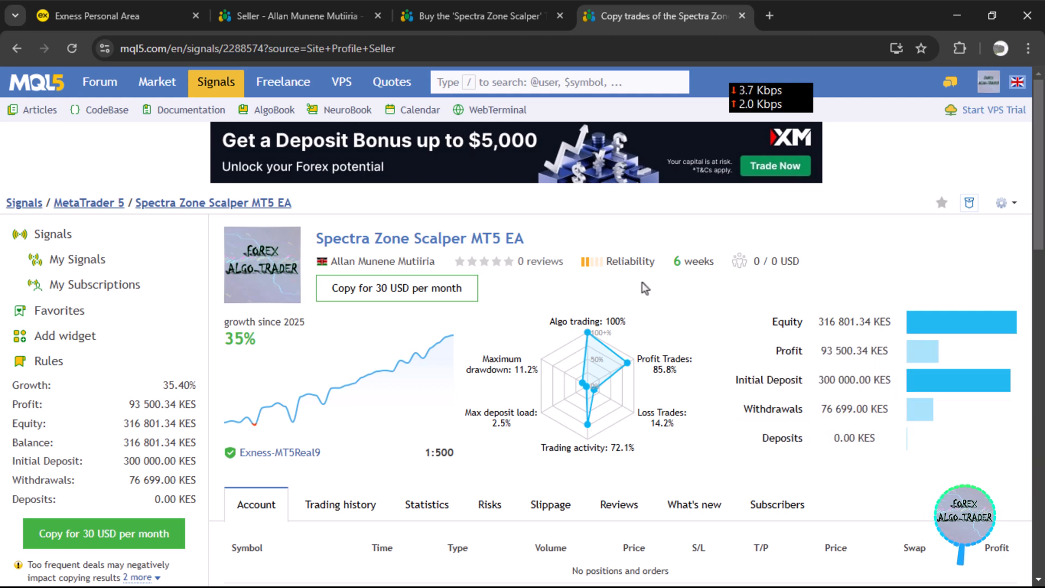
mouse_move(826, 402)
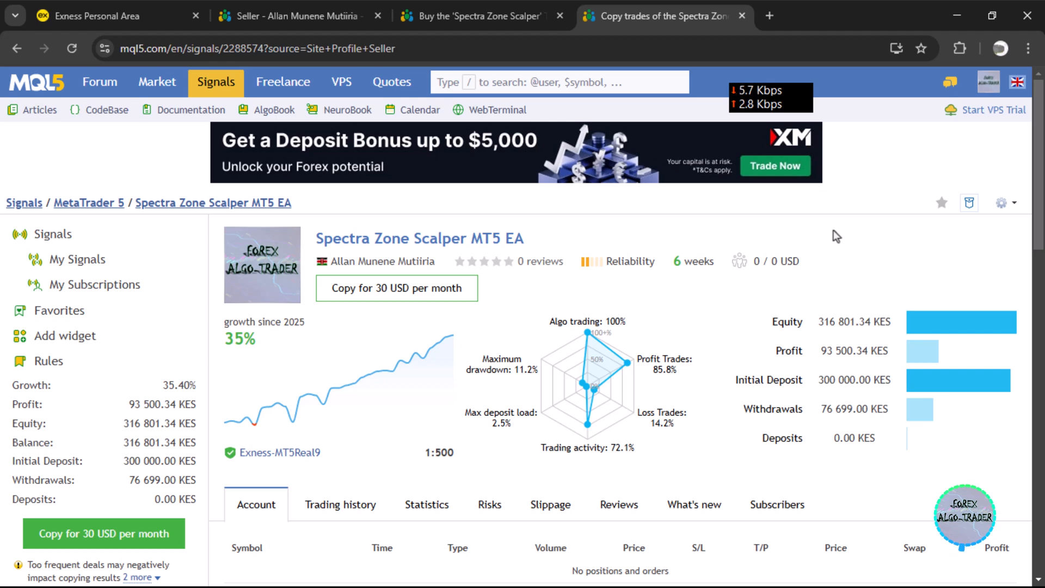
mouse_move(561, 8)
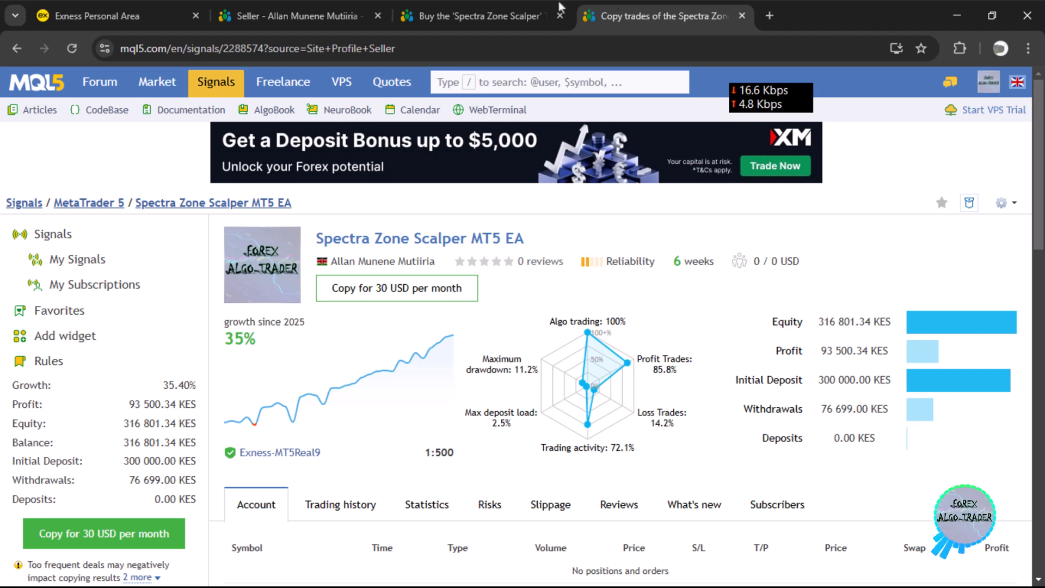
left_click(473, 15)
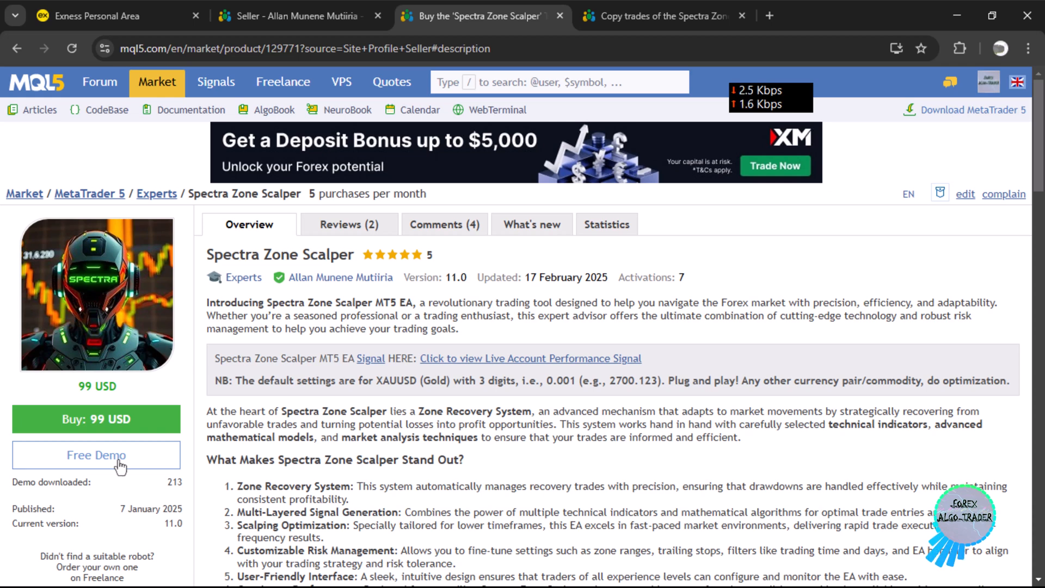
mouse_move(447, 366)
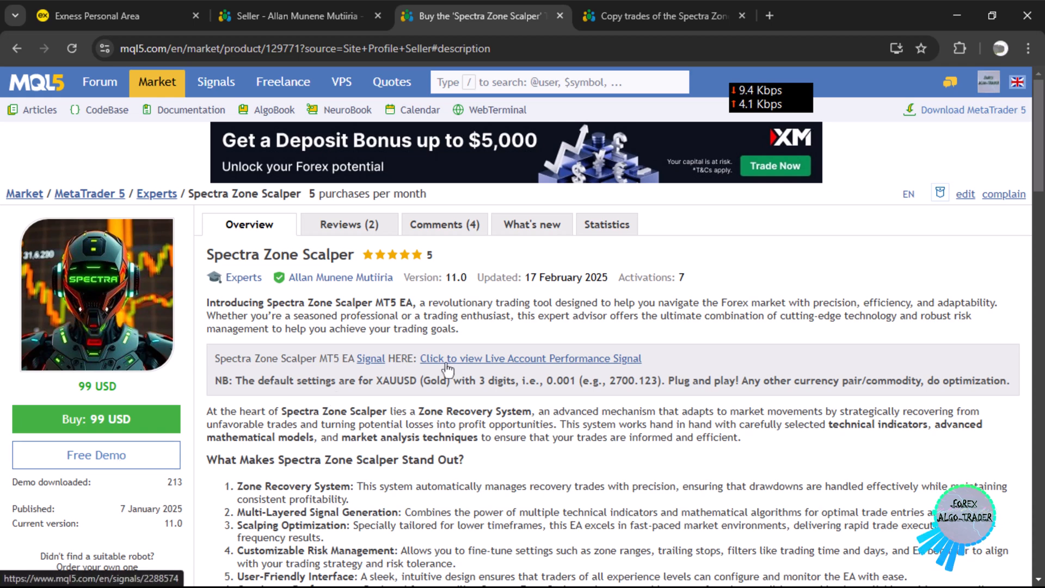
mouse_move(564, 314)
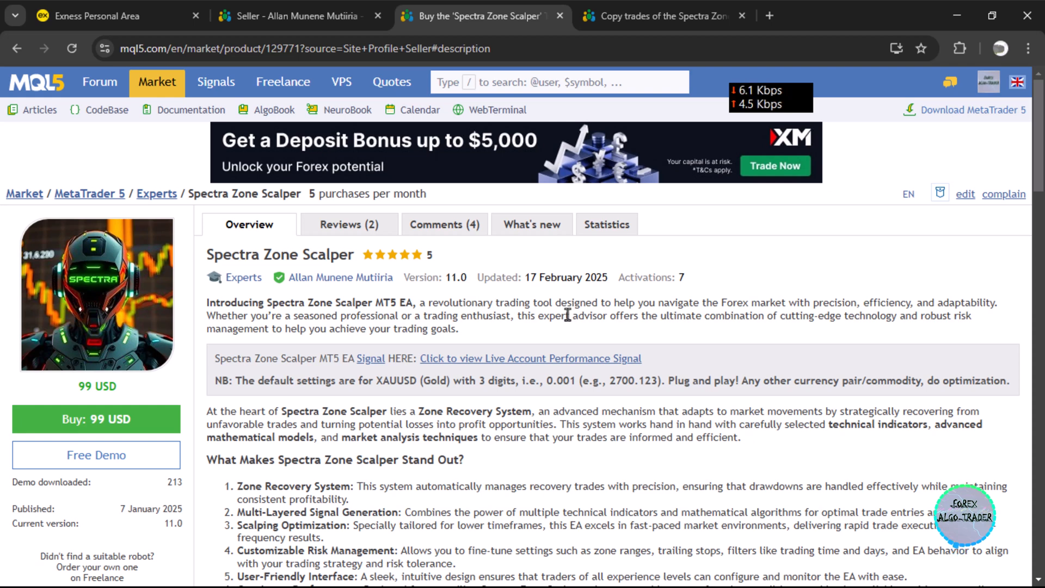
scroll("down", 3)
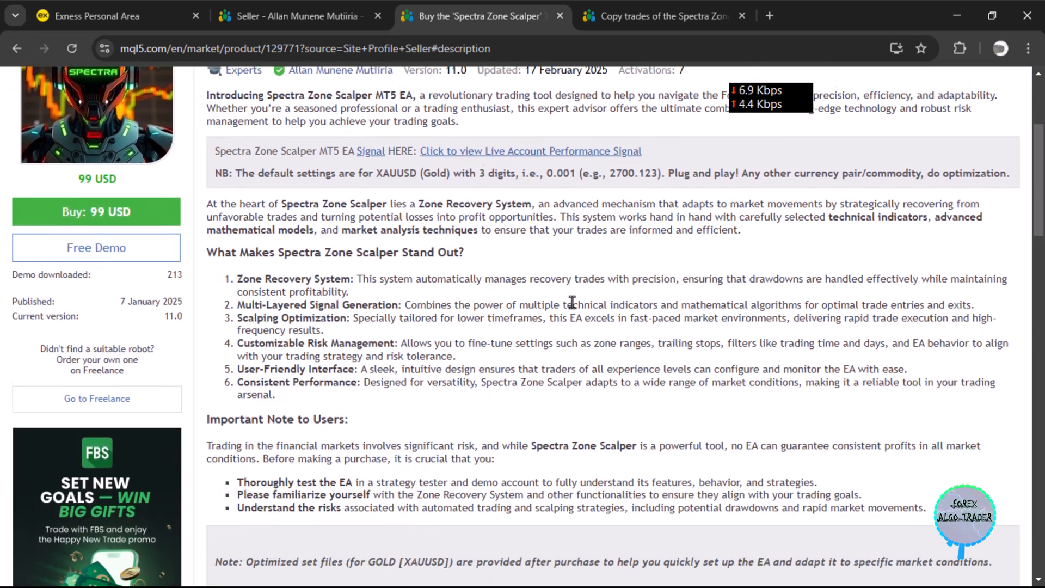
scroll("down", 3)
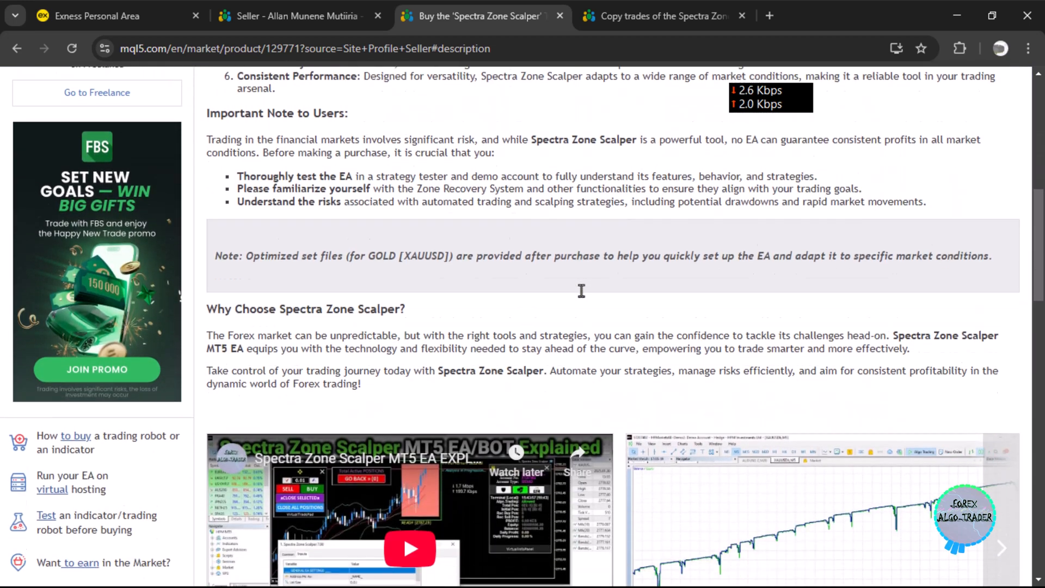
scroll("down", 3)
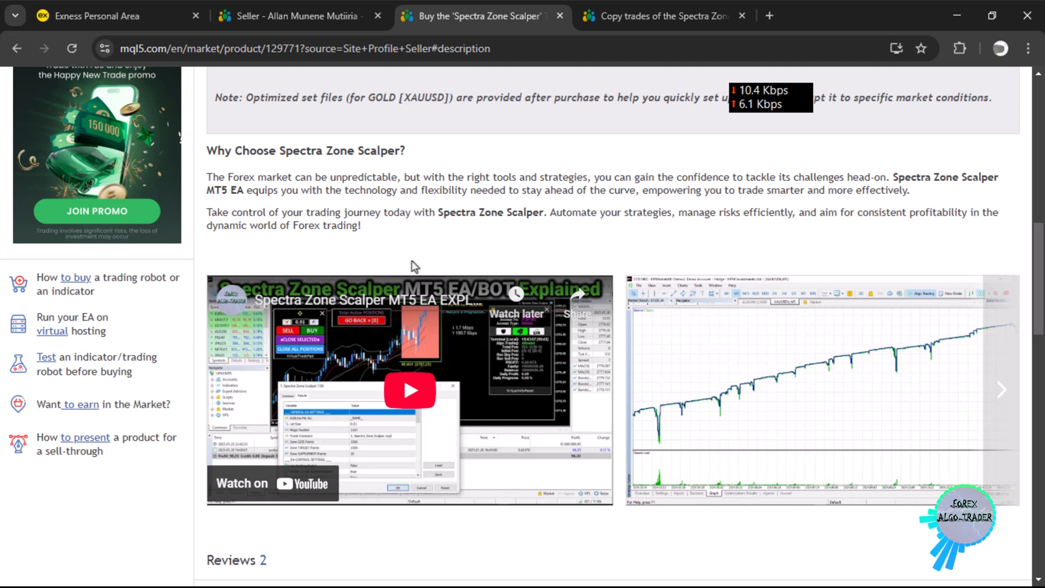
mouse_move(414, 297)
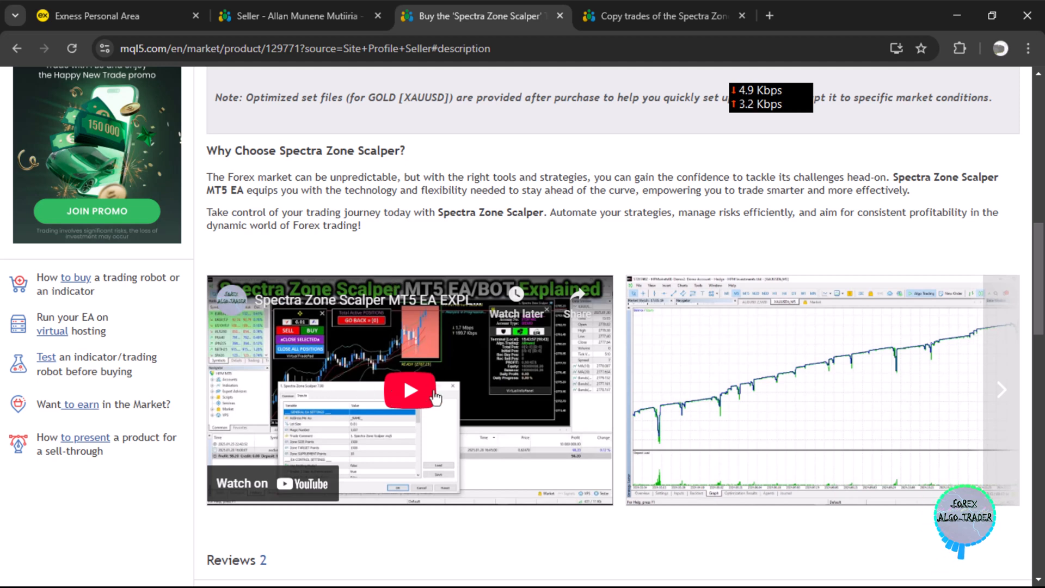
mouse_move(433, 393)
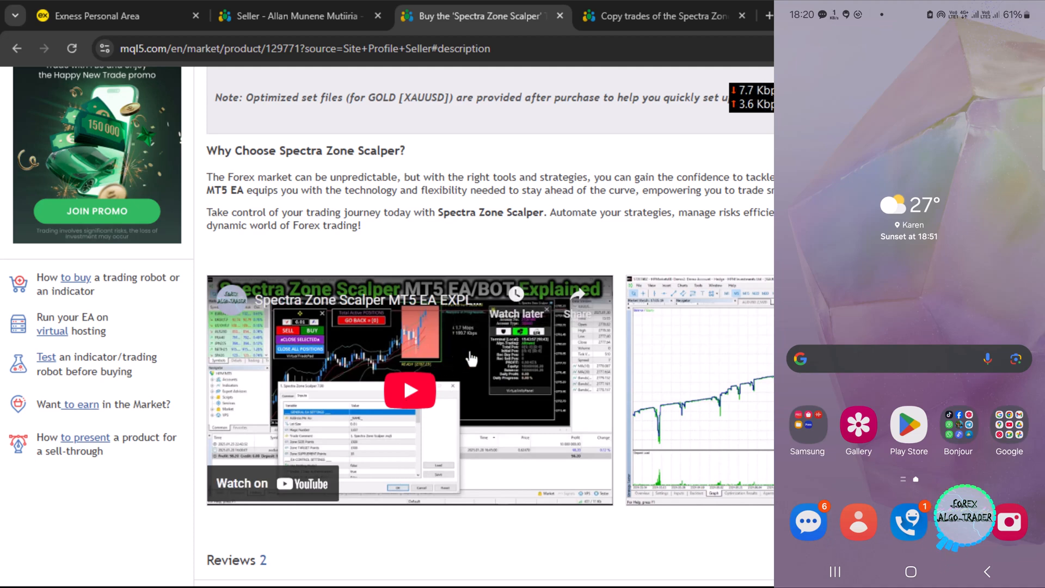
left_click(991, 15)
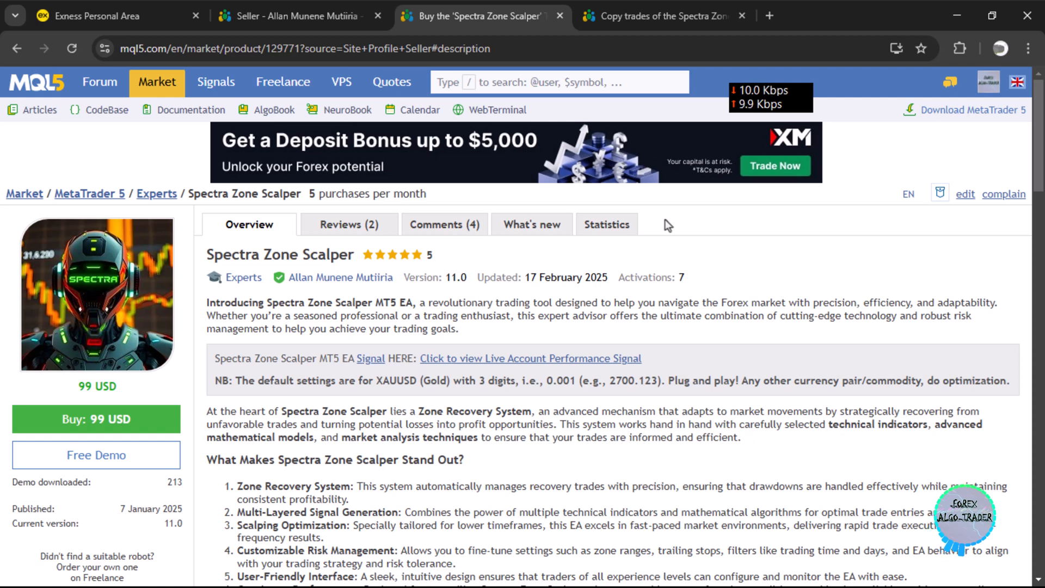
left_click(660, 16)
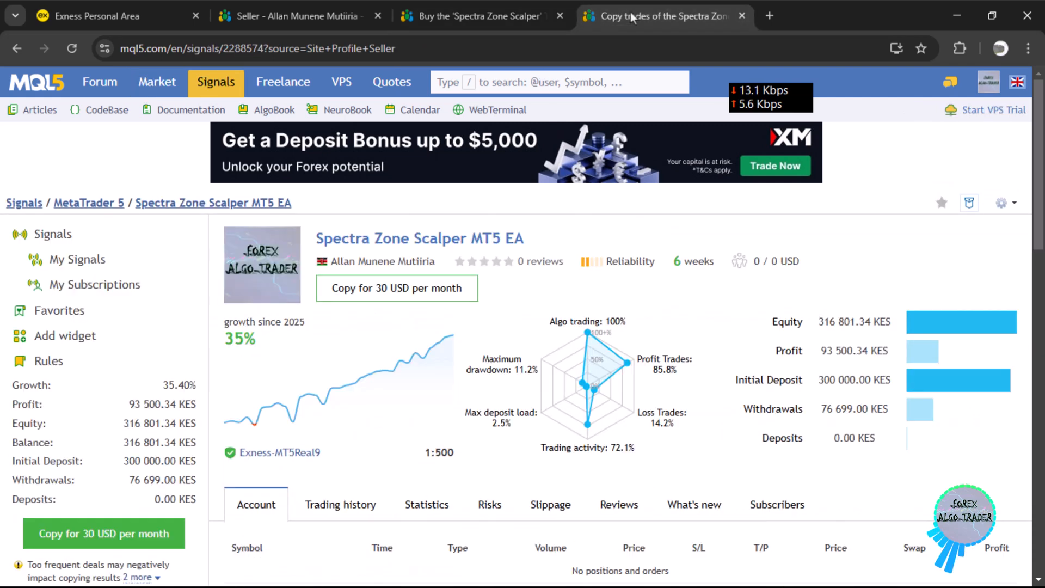
mouse_move(629, 235)
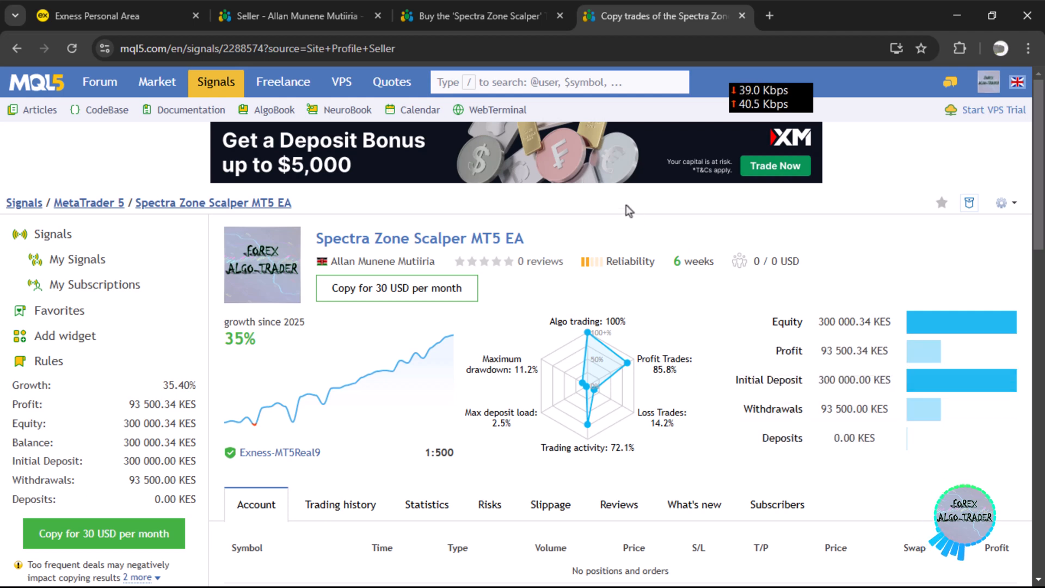
mouse_move(663, 231)
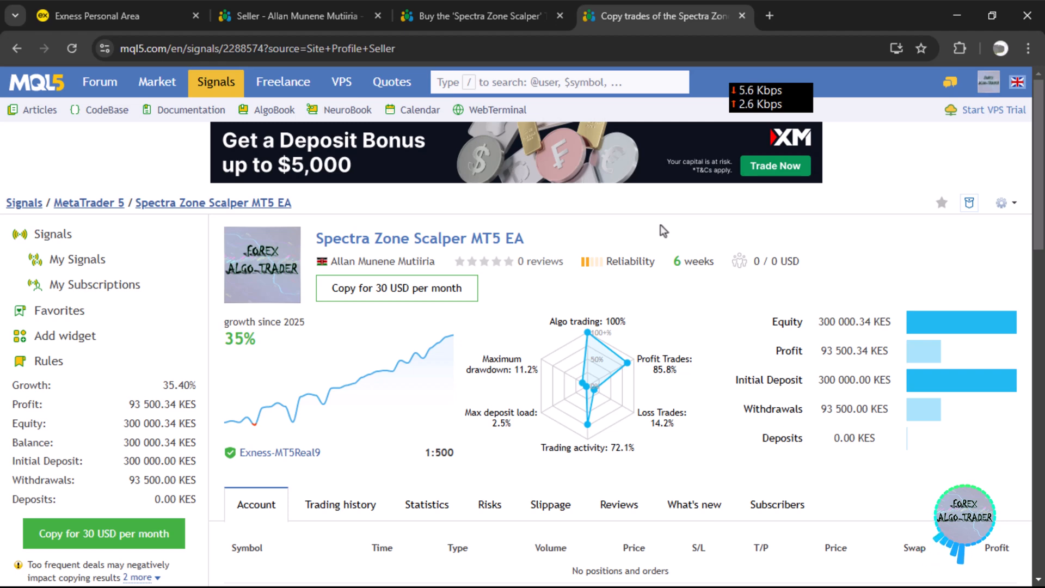
Step: Scroll the signal page to check equity 300,000.34 KES and withdrawals 93,500 KES
scroll("down", 3)
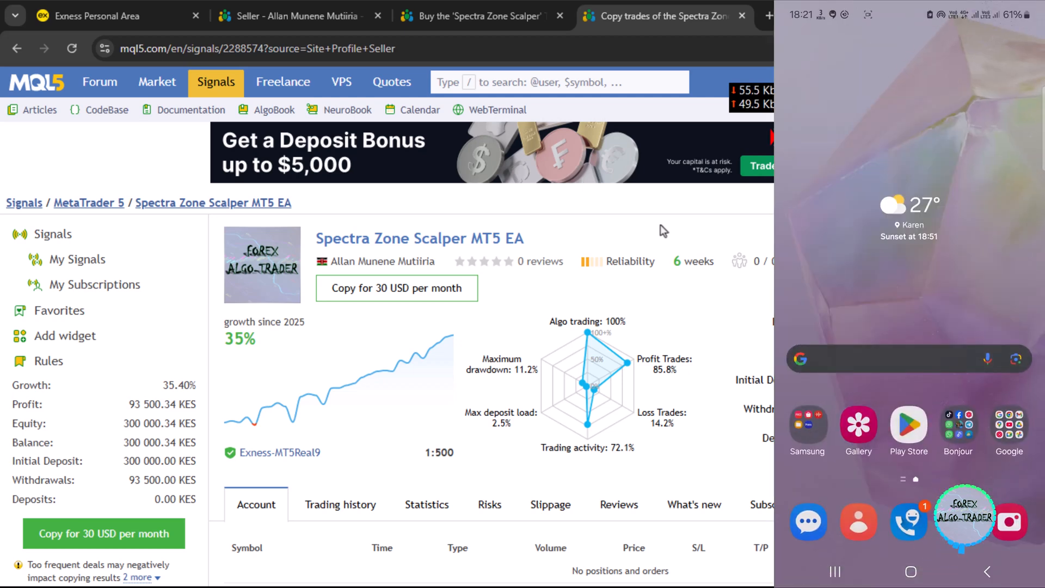
mouse_move(566, 209)
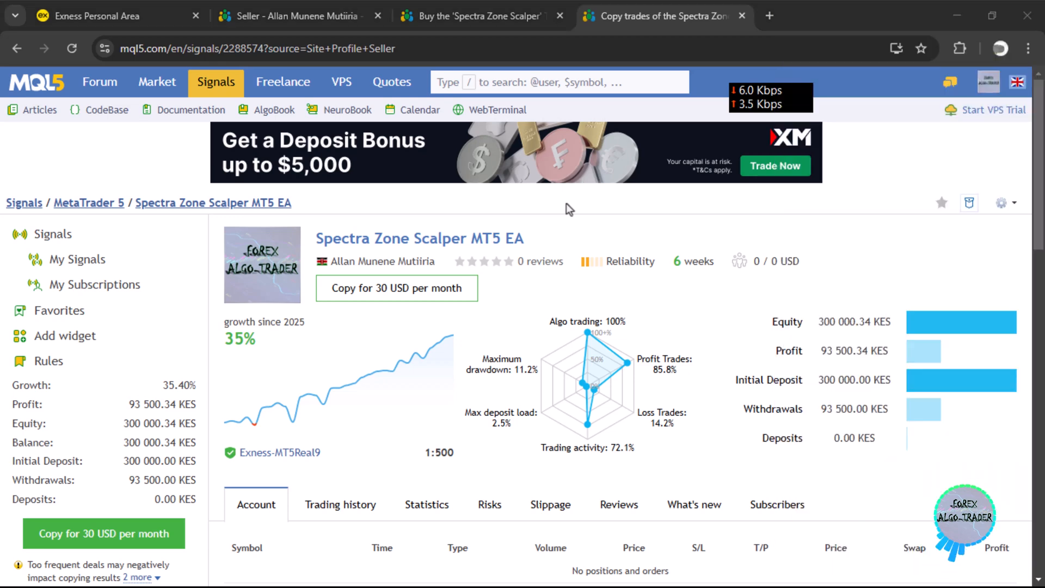
Step: Show the remote MT5 History tab listing the 16,801 KES withdrawal and 300,000.34 balance
left_click(12, 575)
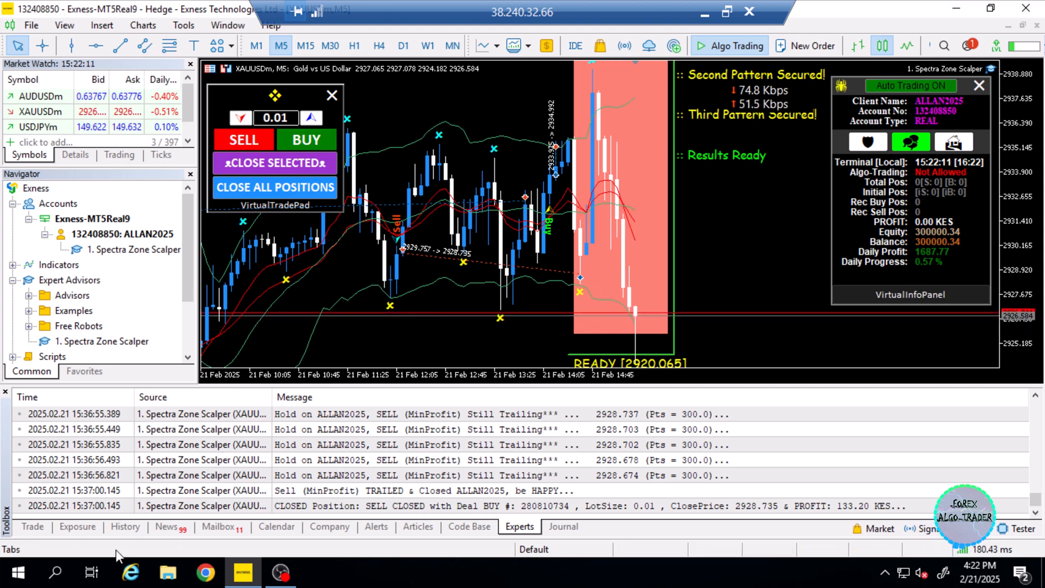
left_click(125, 526)
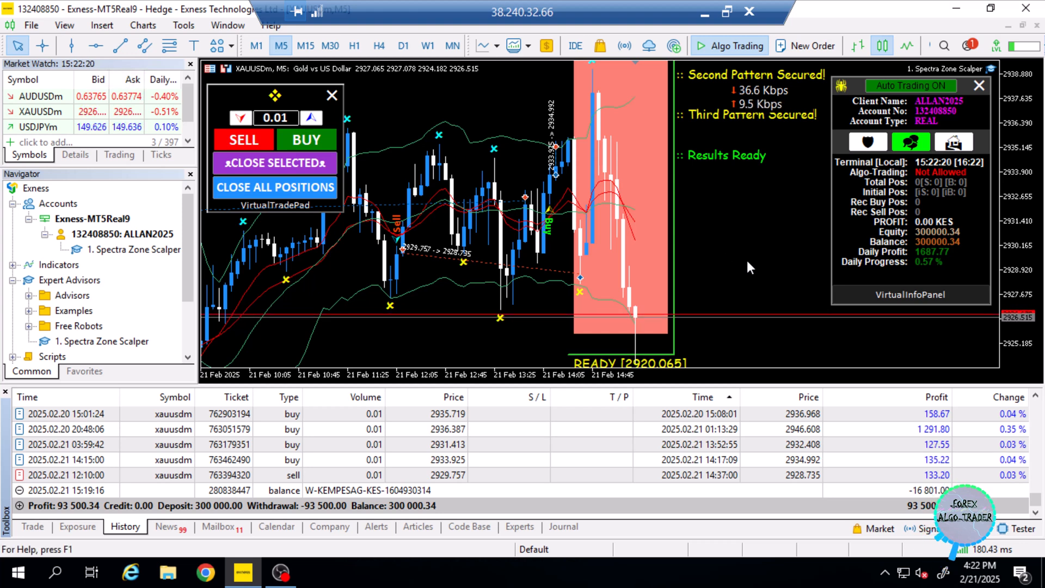
mouse_move(457, 105)
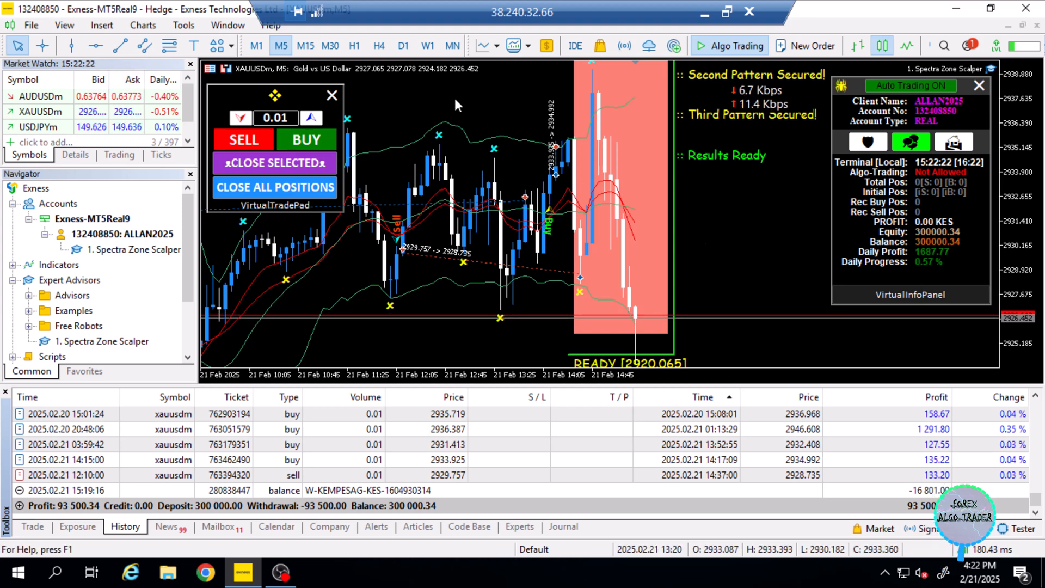